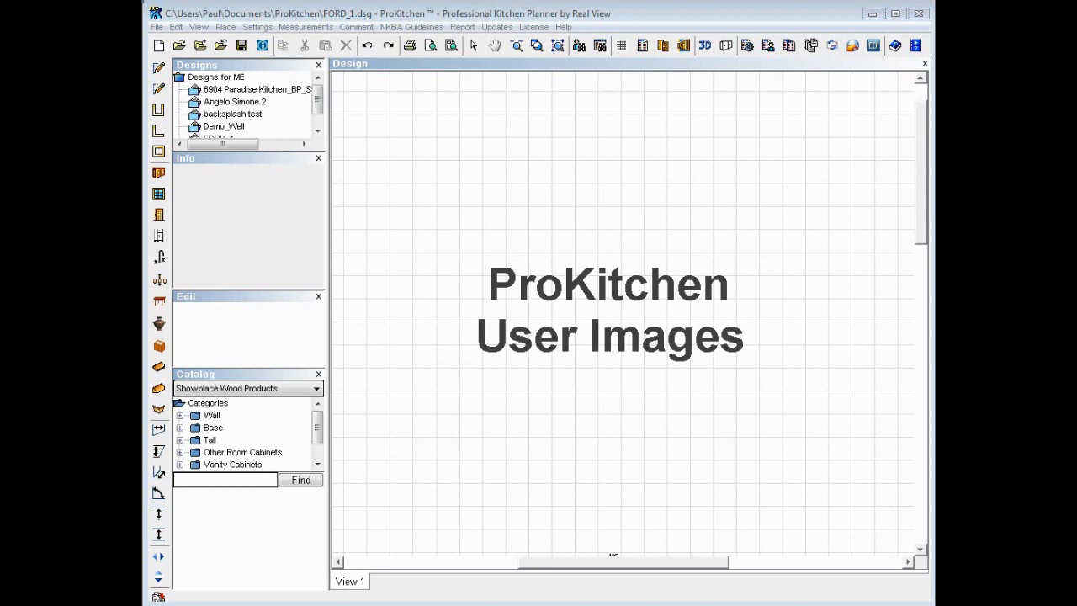
mouse_move(308, 249)
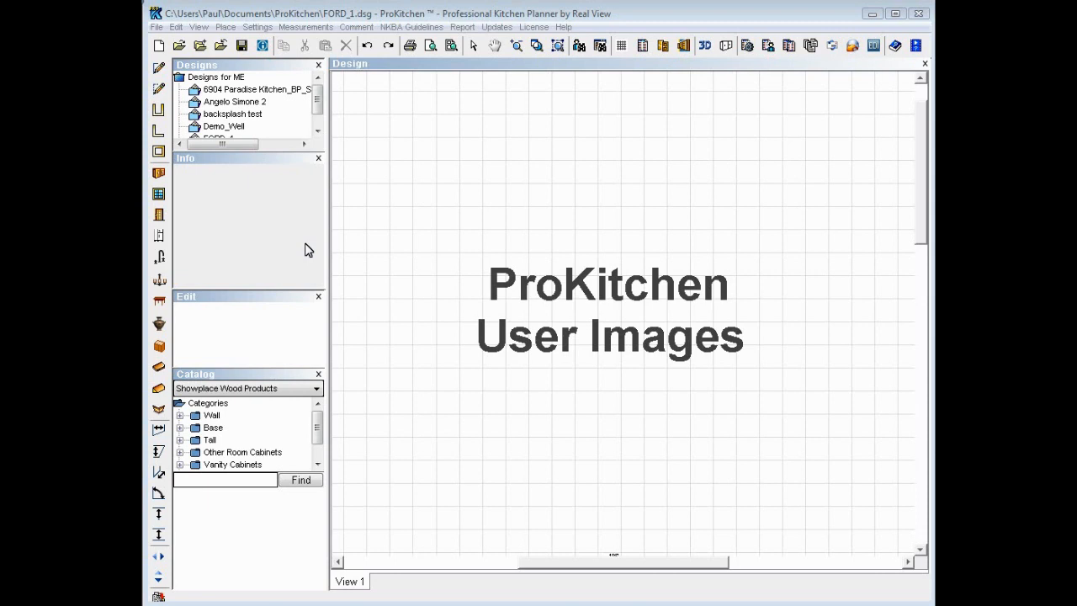
mouse_move(771, 236)
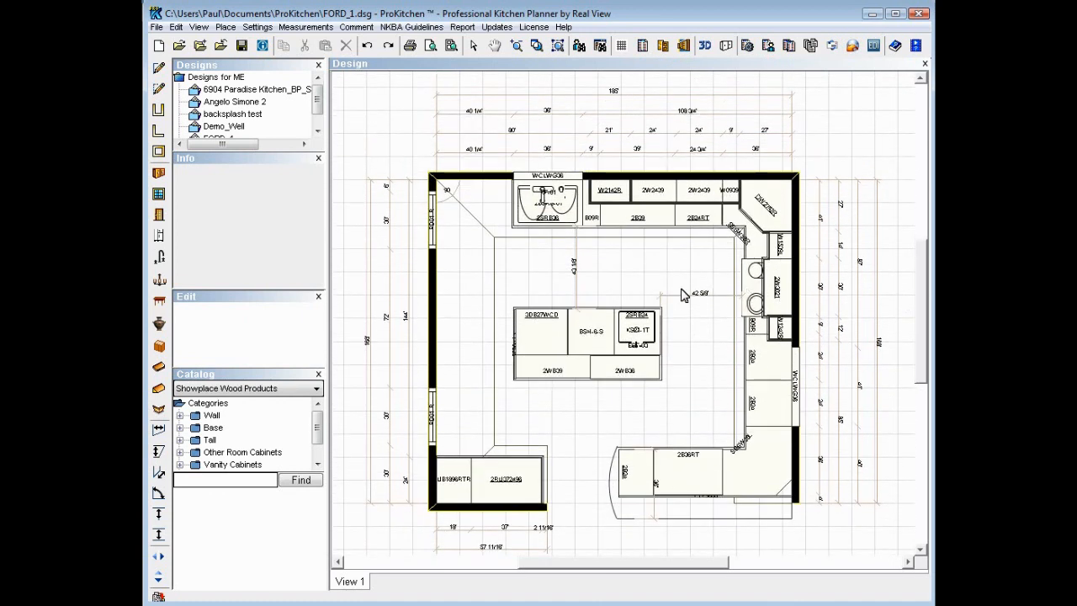
mouse_move(655, 285)
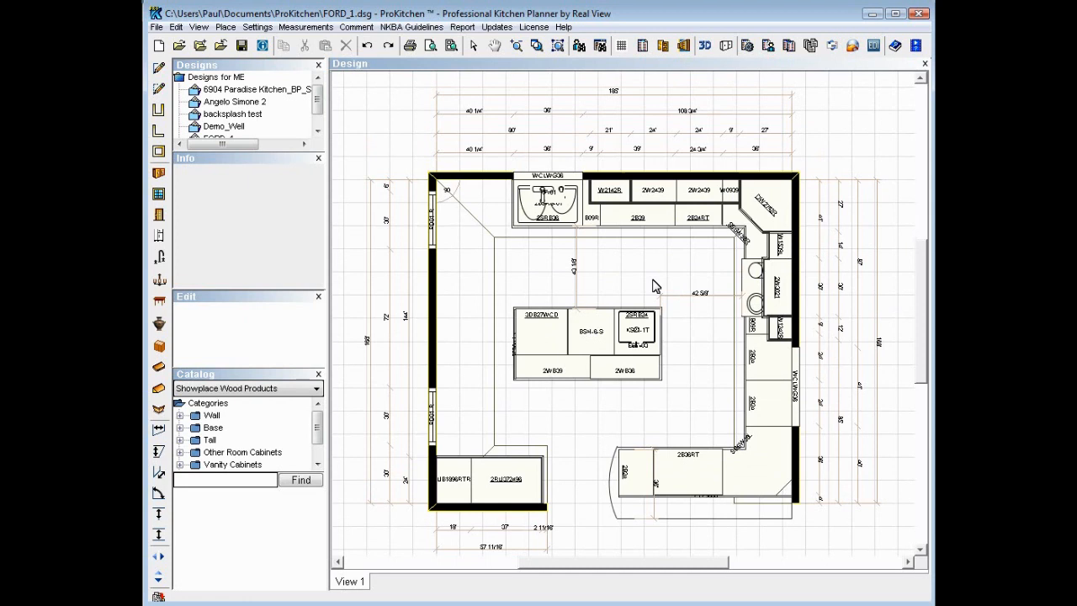
mouse_move(661, 273)
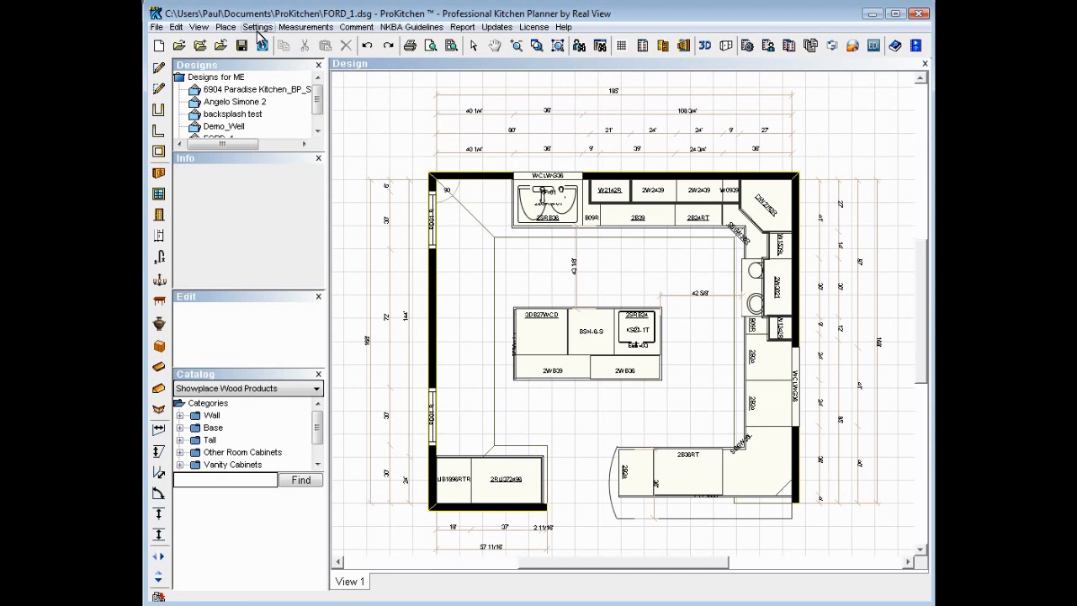
Bring up the User Image Collections dialog from the Settings menu.
left_click(260, 26)
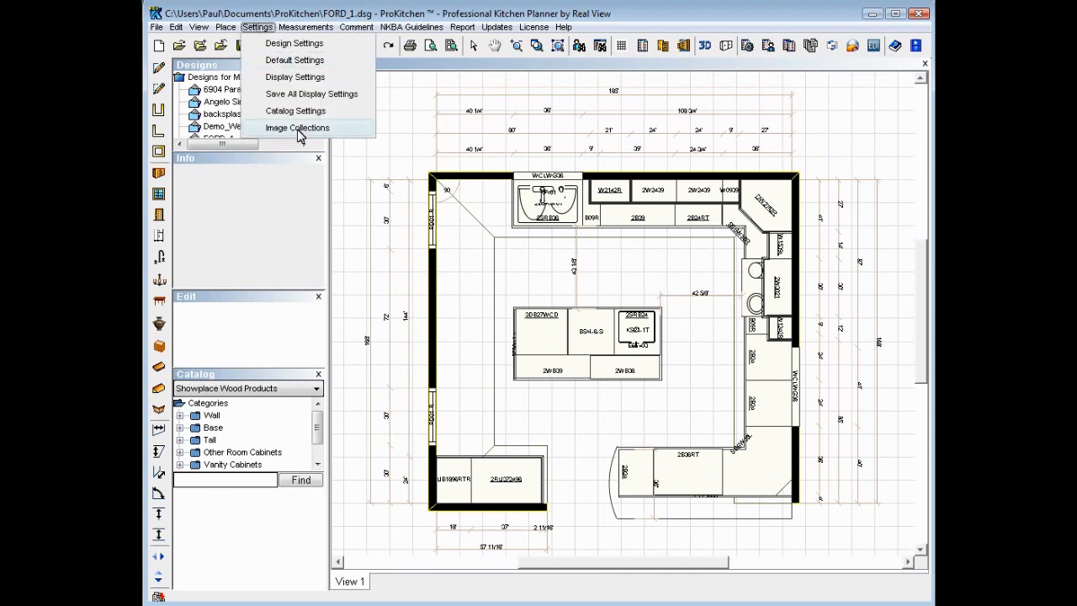
left_click(296, 127)
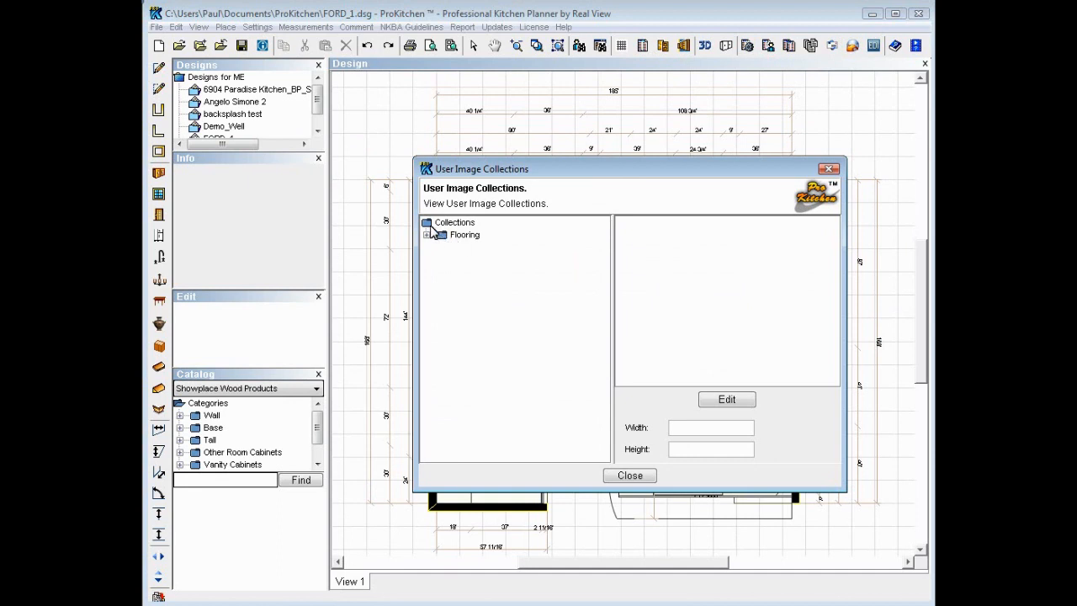
Create a new collection folder and name it Counter tops.
left_click(455, 222)
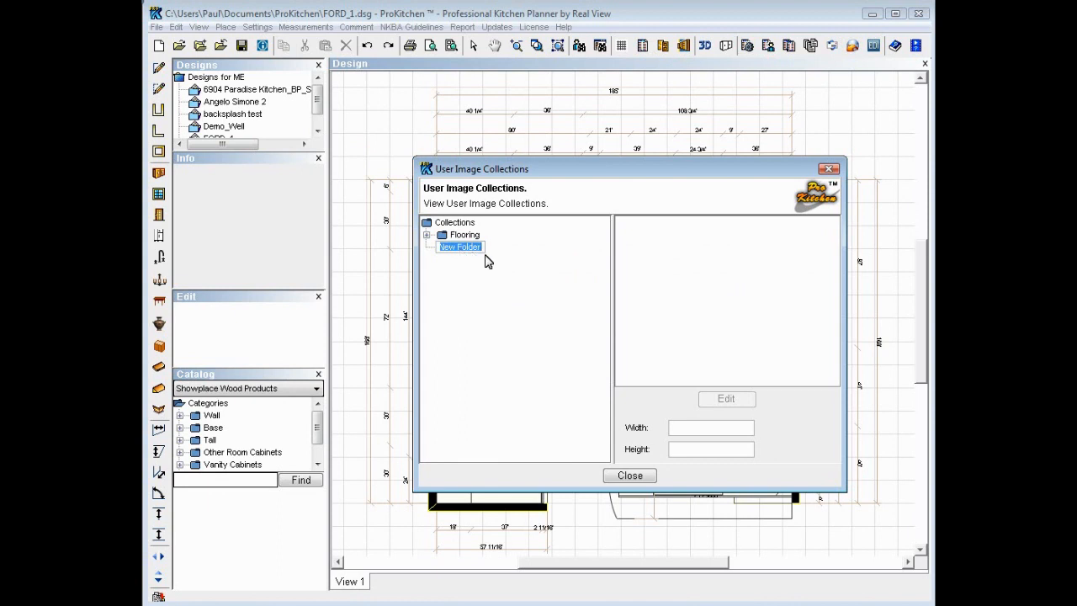
type("M")
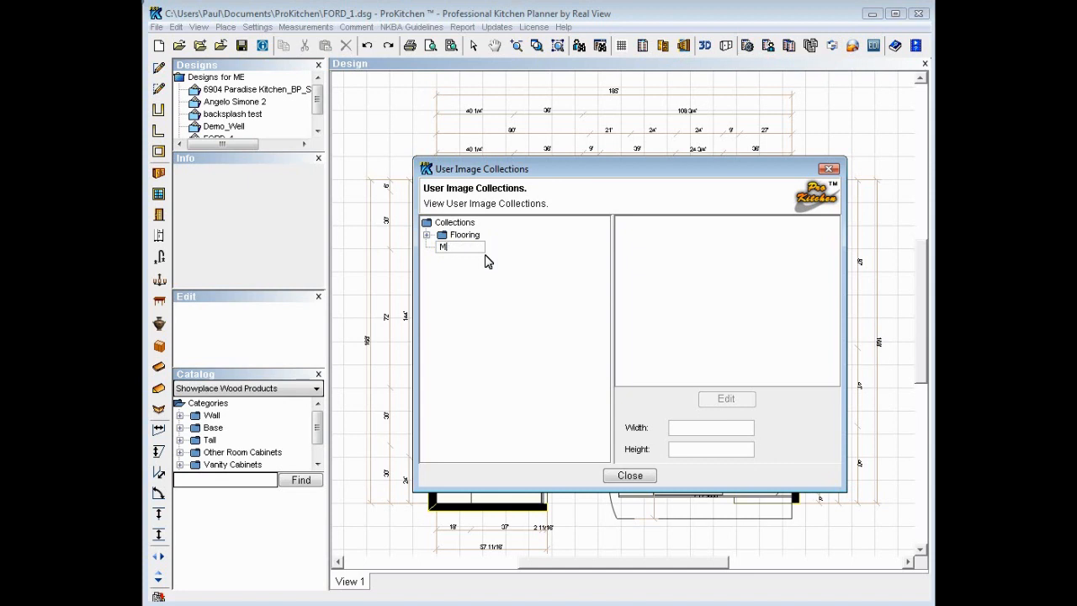
type("Counter tops")
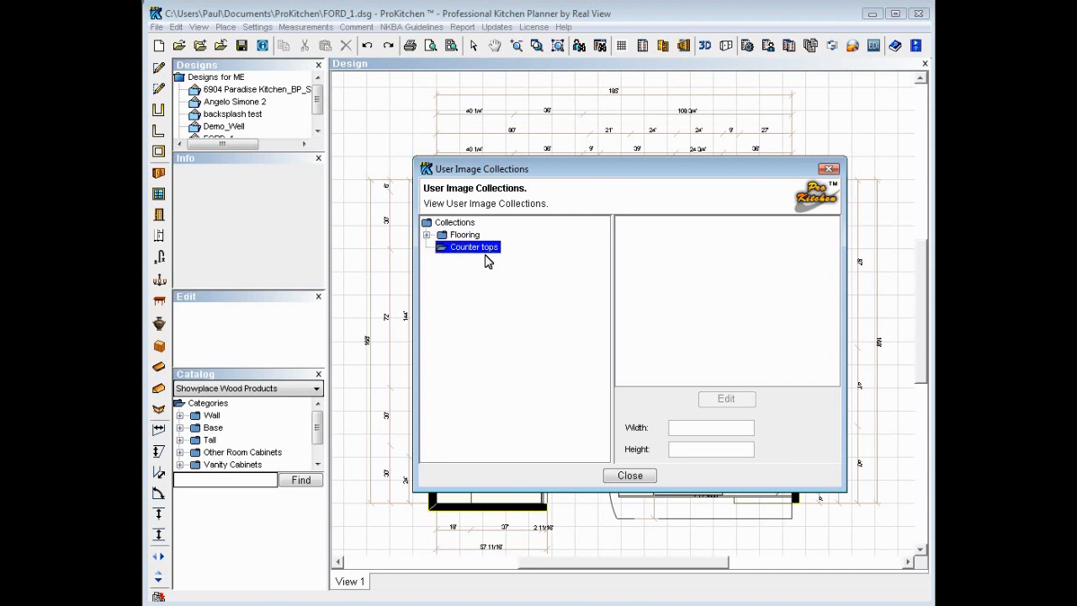
mouse_move(485, 326)
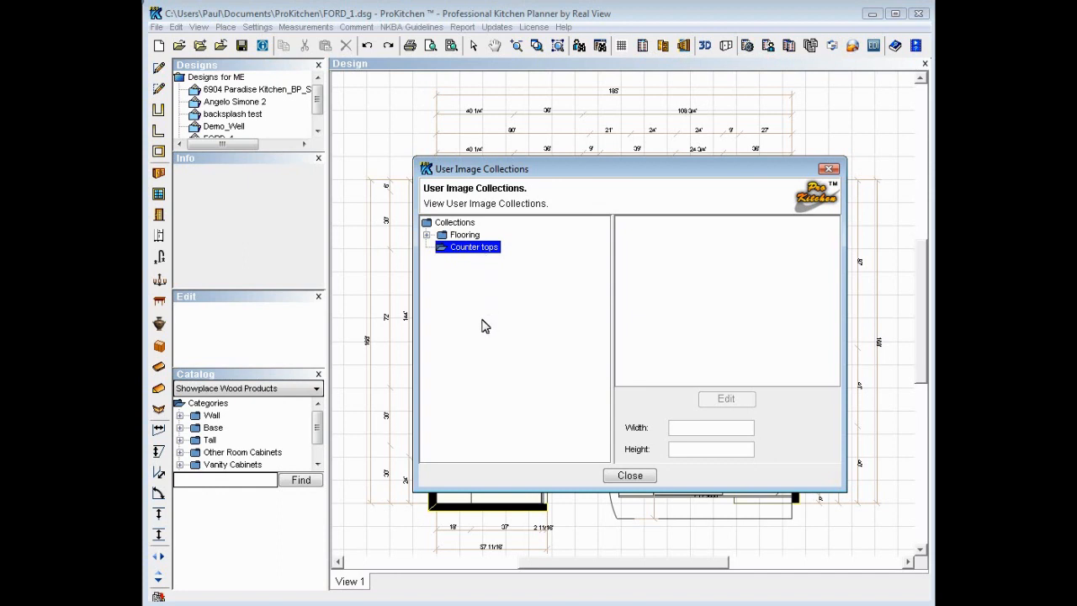
mouse_move(525, 404)
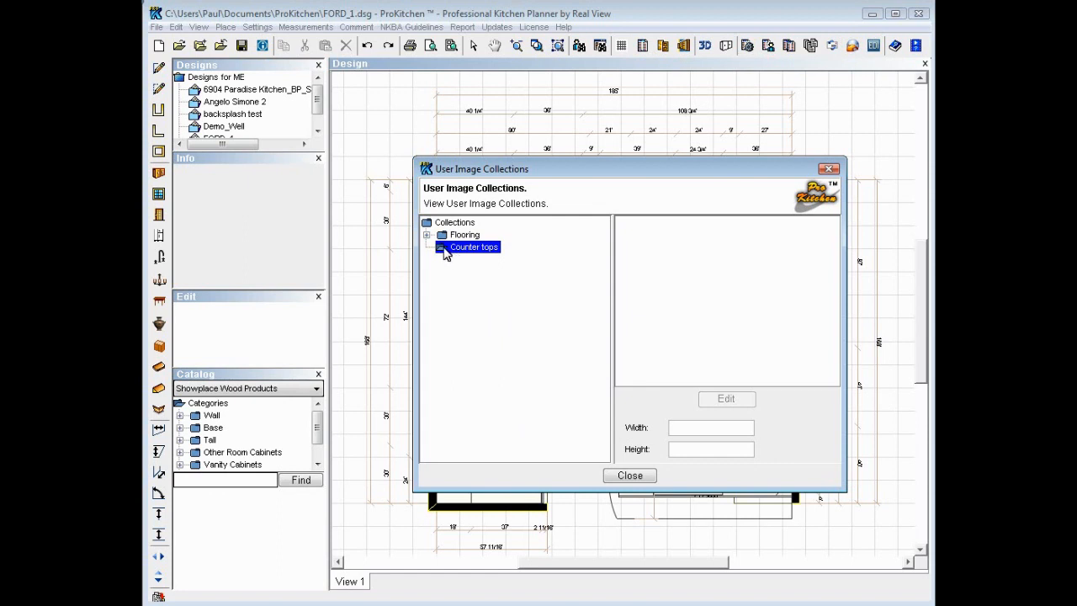
Import Image 2.jpg from the Desktop into the Counter tops collection.
right_click(469, 246)
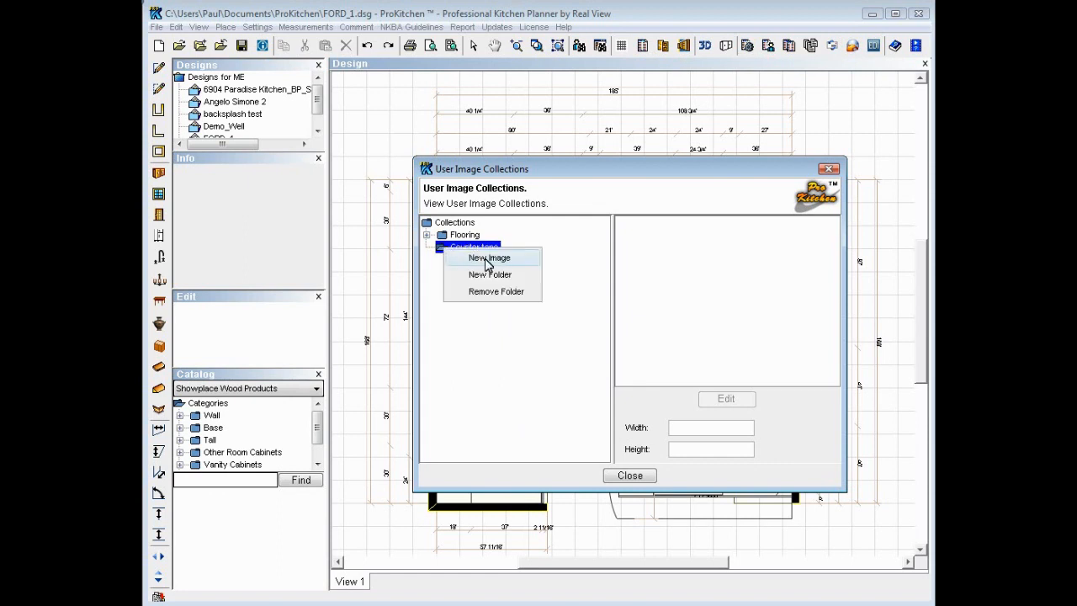
left_click(488, 257)
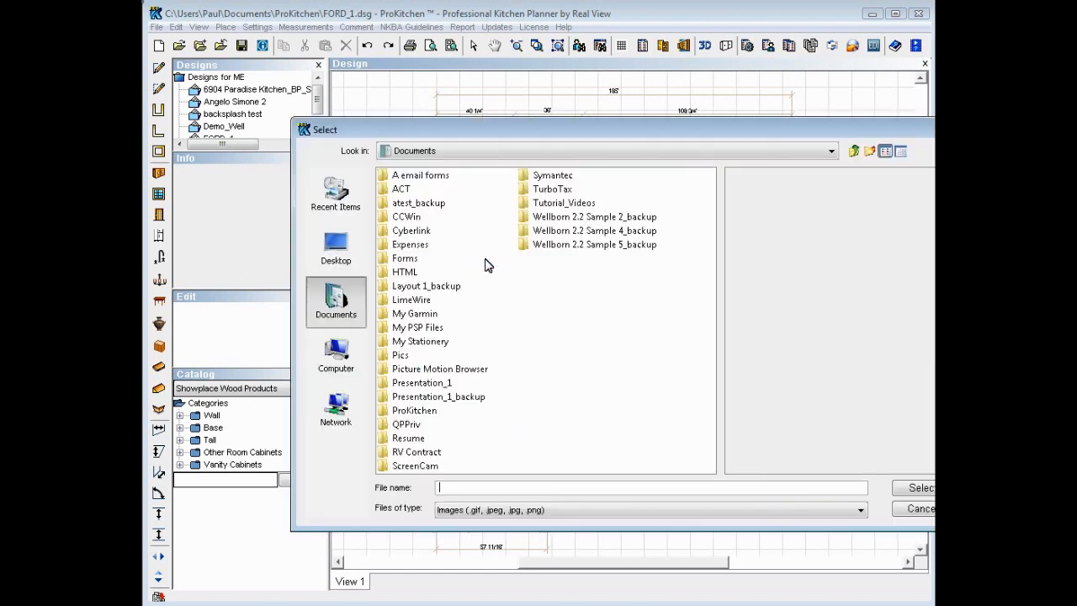
mouse_move(504, 333)
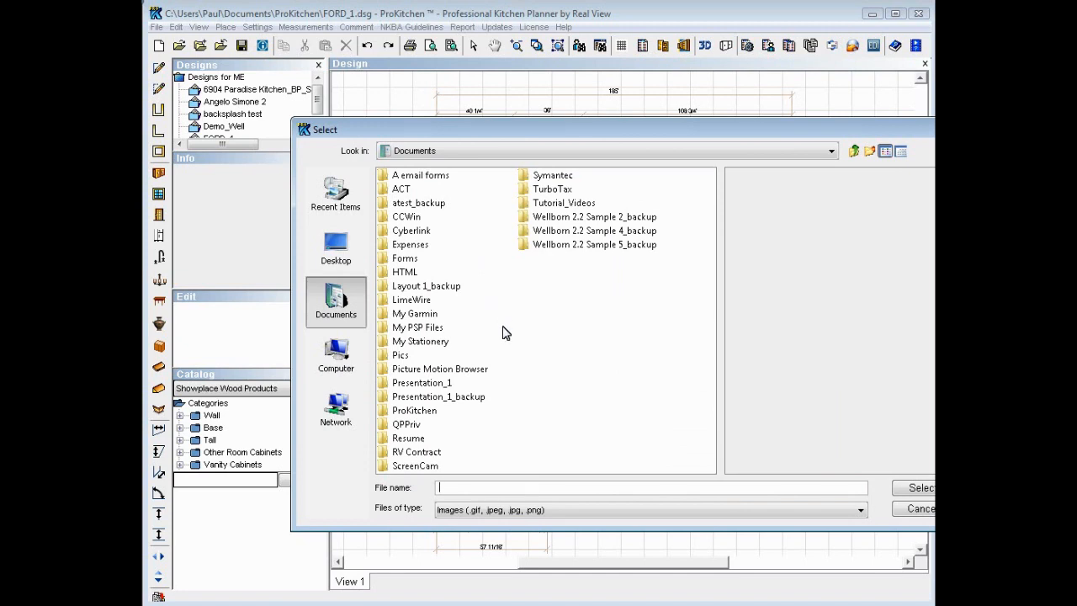
left_click(337, 244)
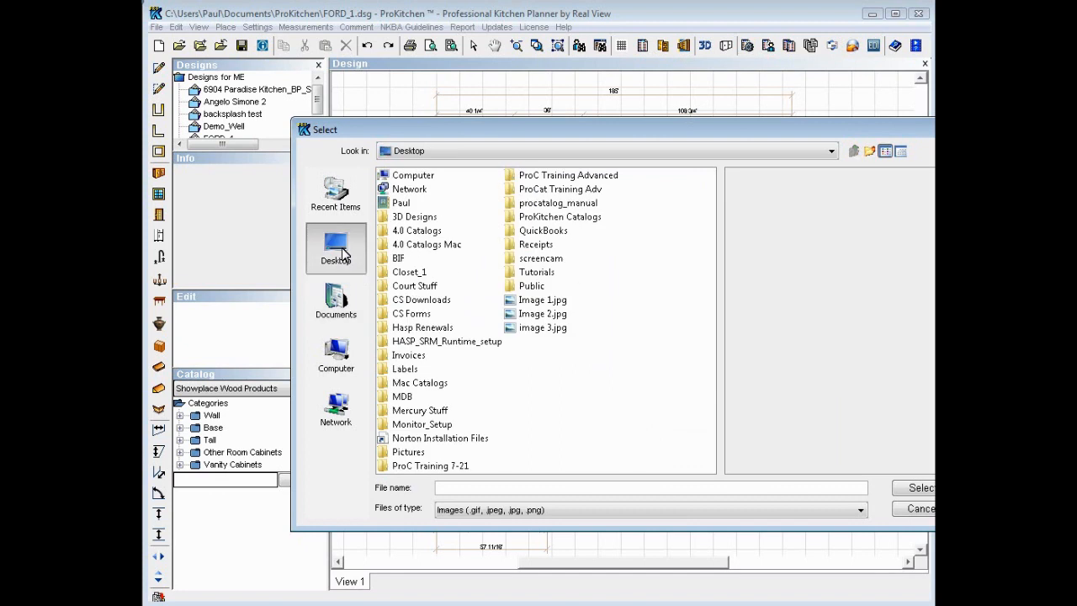
left_click(542, 313)
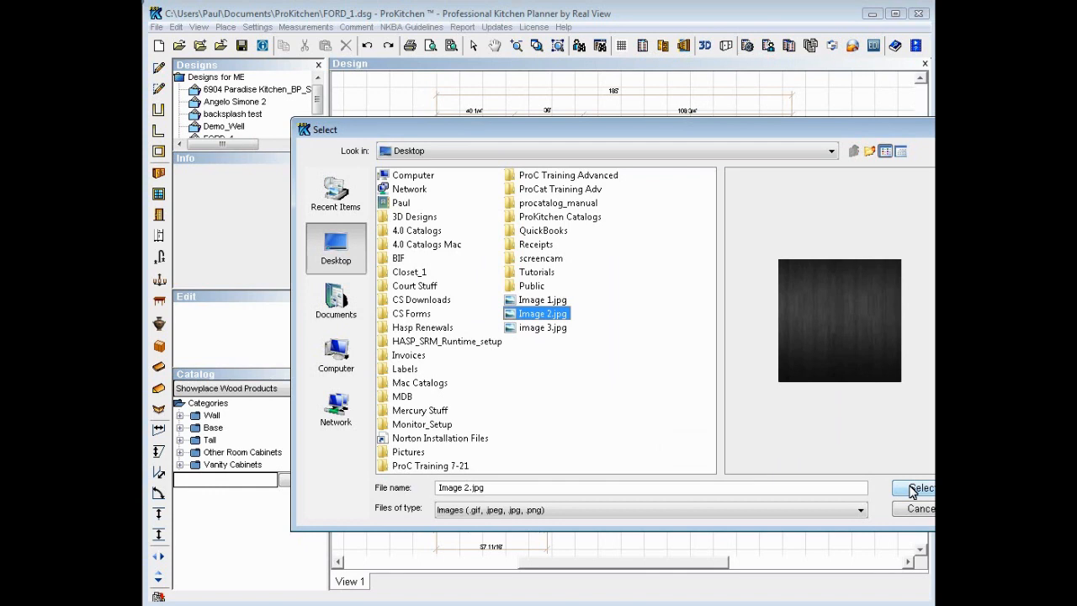
left_click(925, 488)
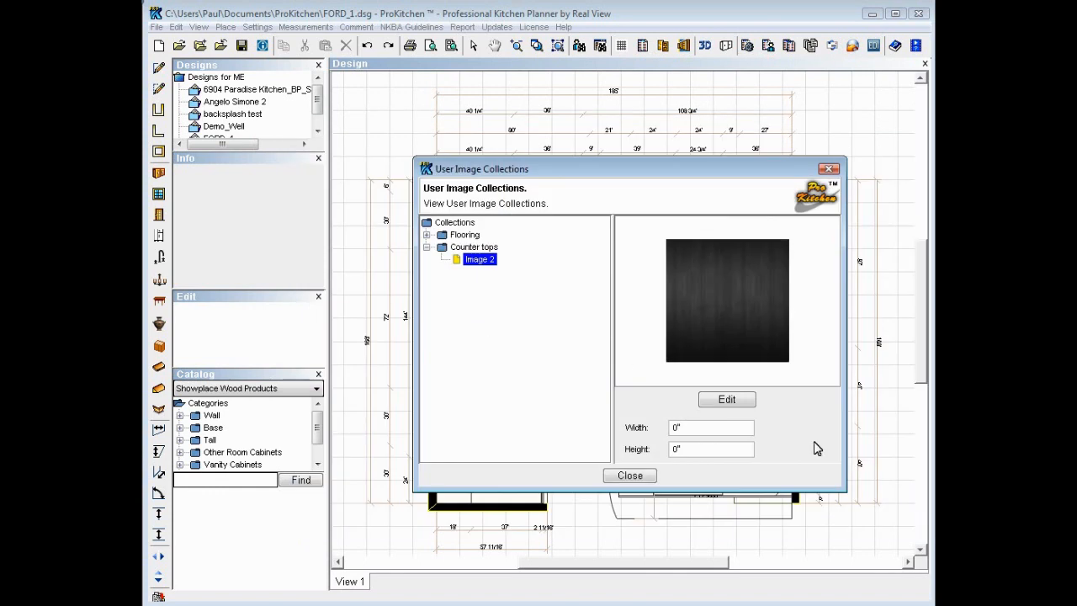
mouse_move(555, 354)
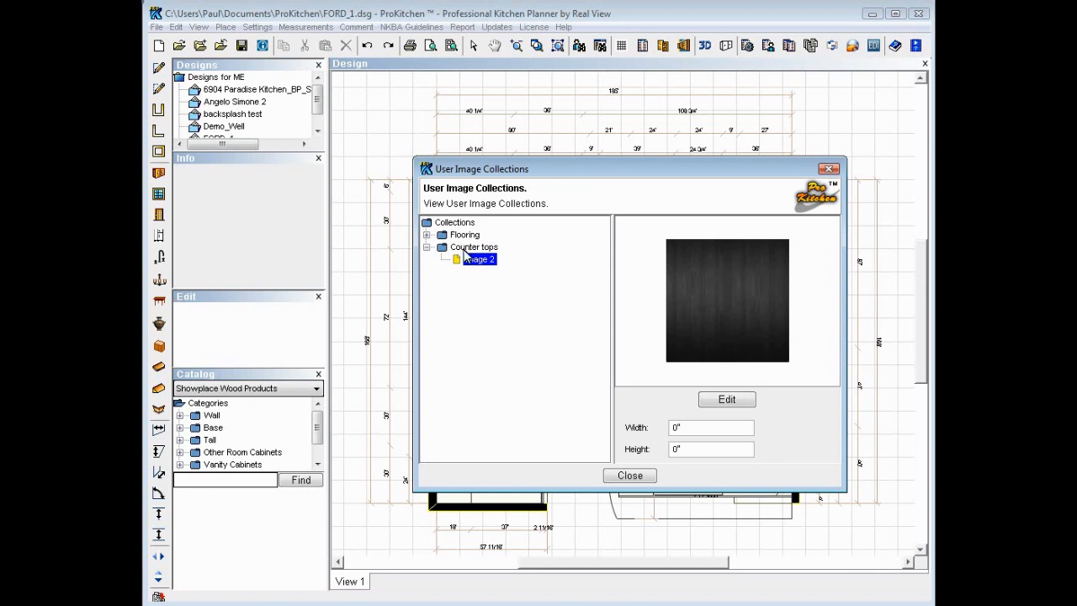
Import the wood plank photo image 3.jpg from the Desktop into Counter tops.
right_click(473, 246)
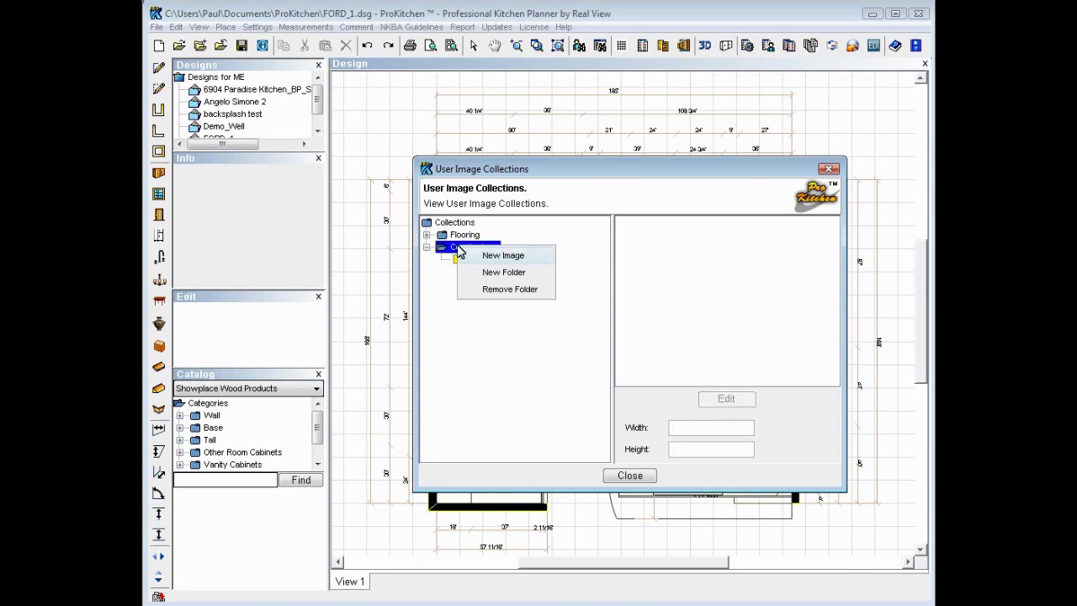
left_click(501, 256)
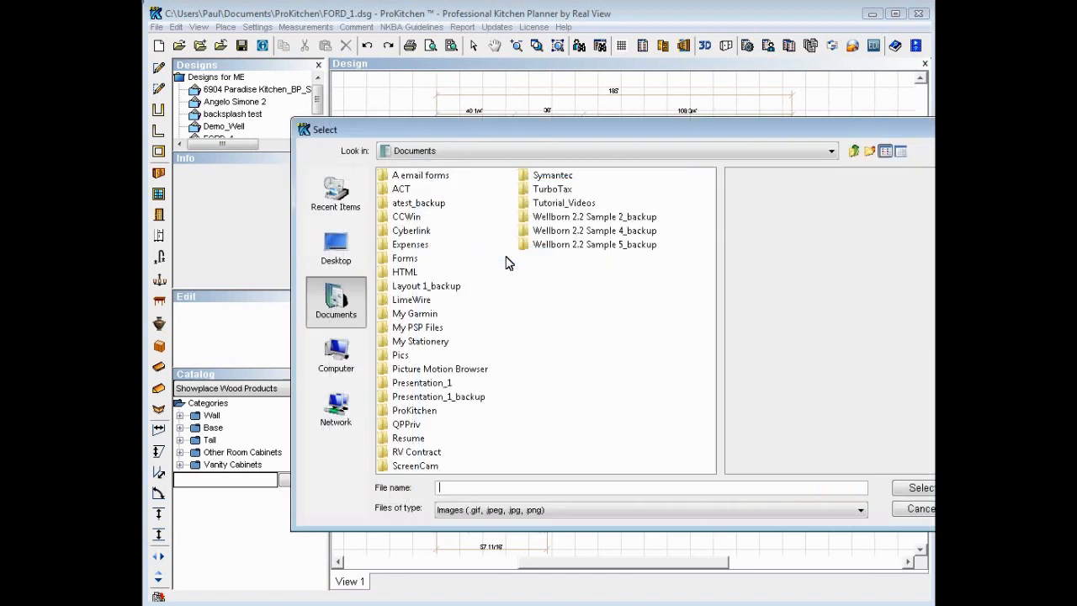
left_click(337, 244)
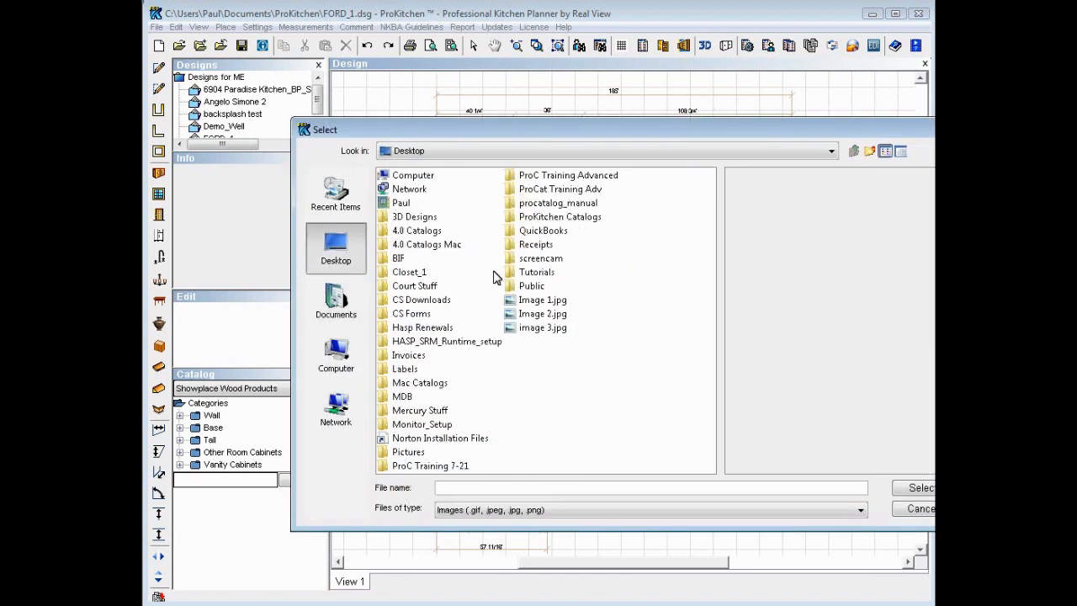
left_click(542, 326)
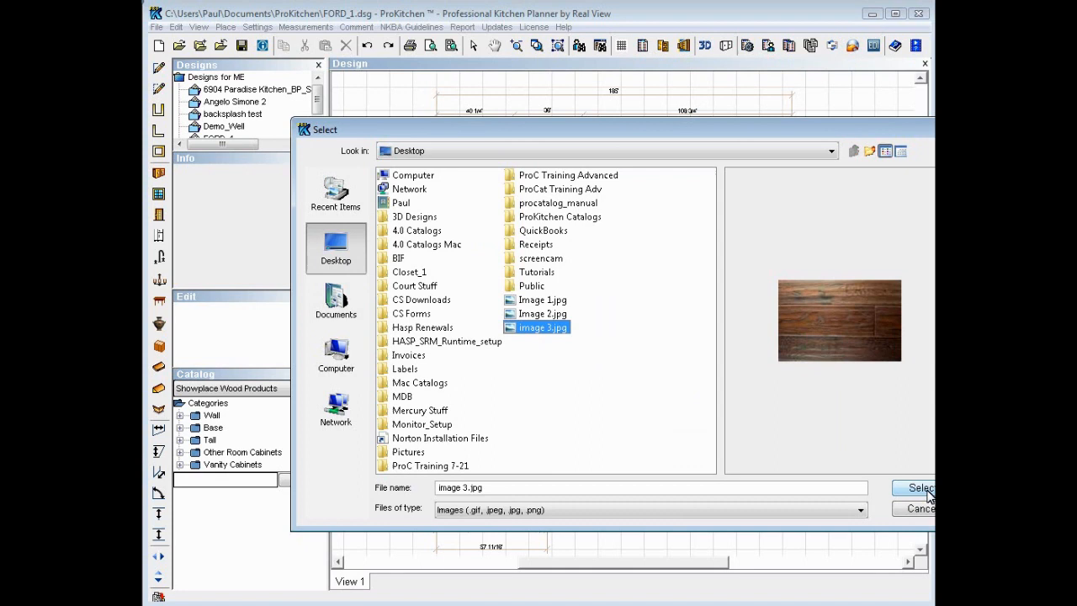
left_click(924, 488)
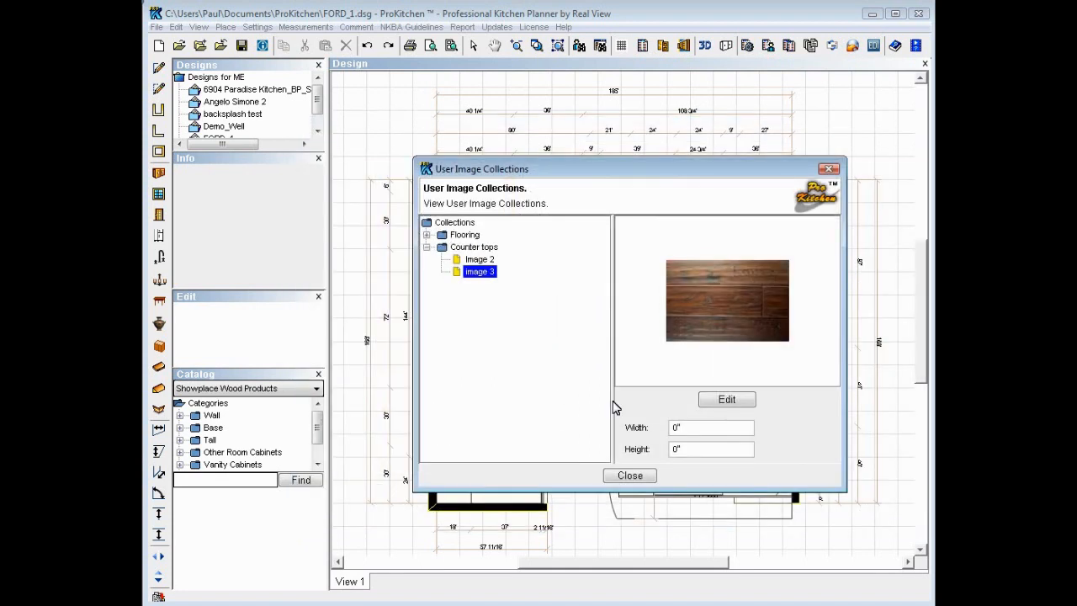
Compare the previews of image 2 and image 3 in the collection.
double_click(479, 272)
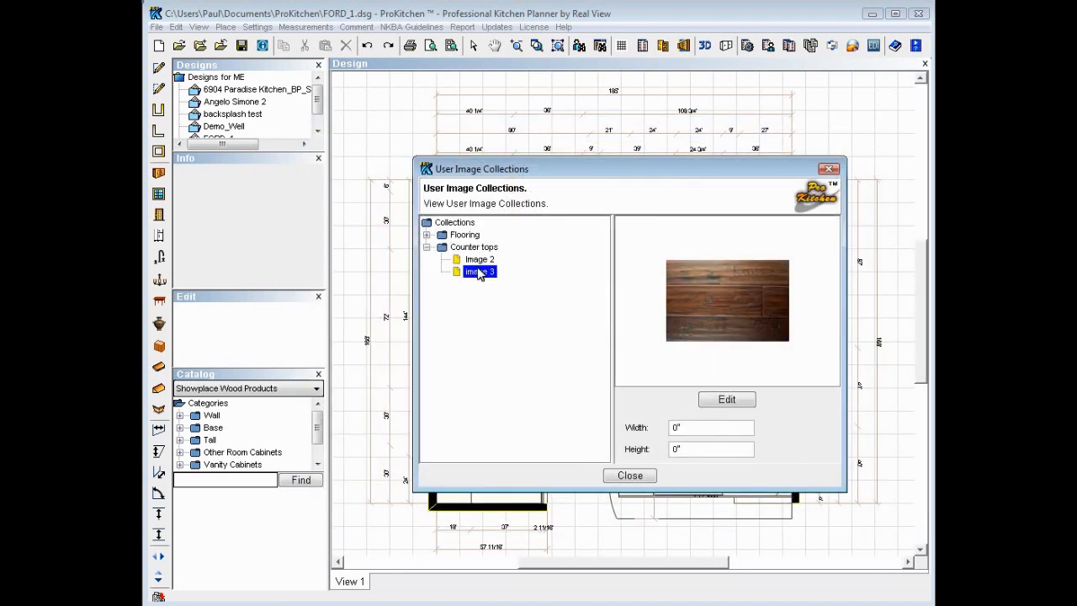
left_click(478, 260)
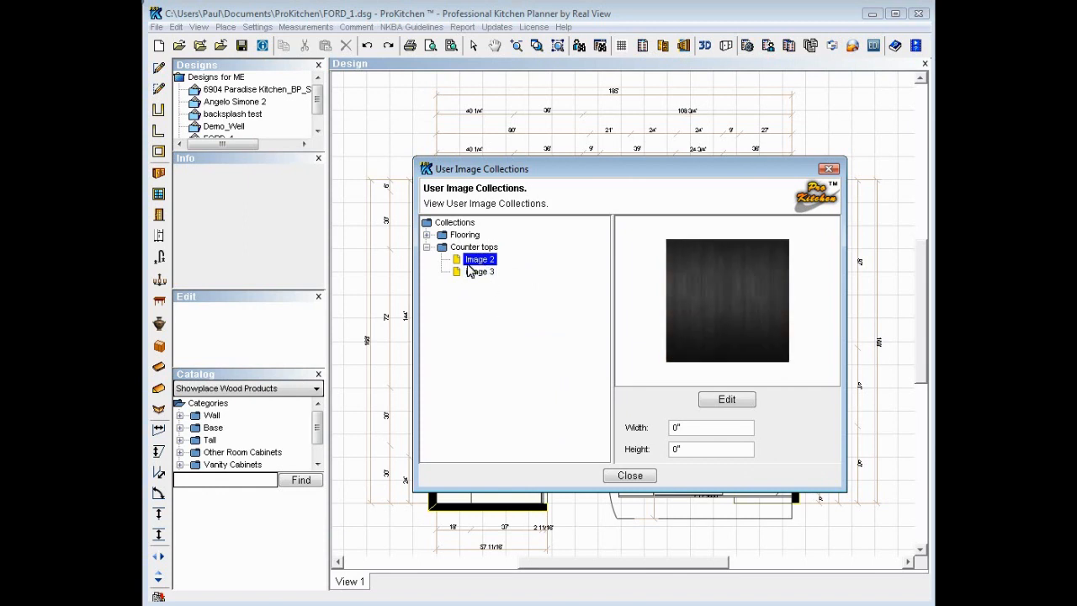
left_click(478, 271)
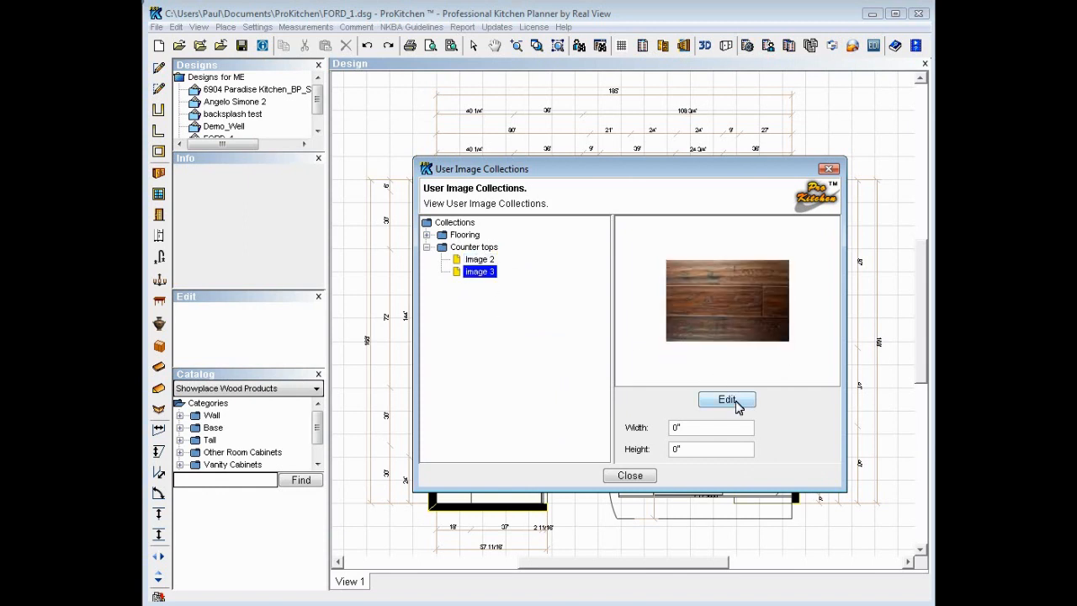
Edit image 3, leave trim at zero and settle on Mirror Left after trying each direction.
left_click(727, 401)
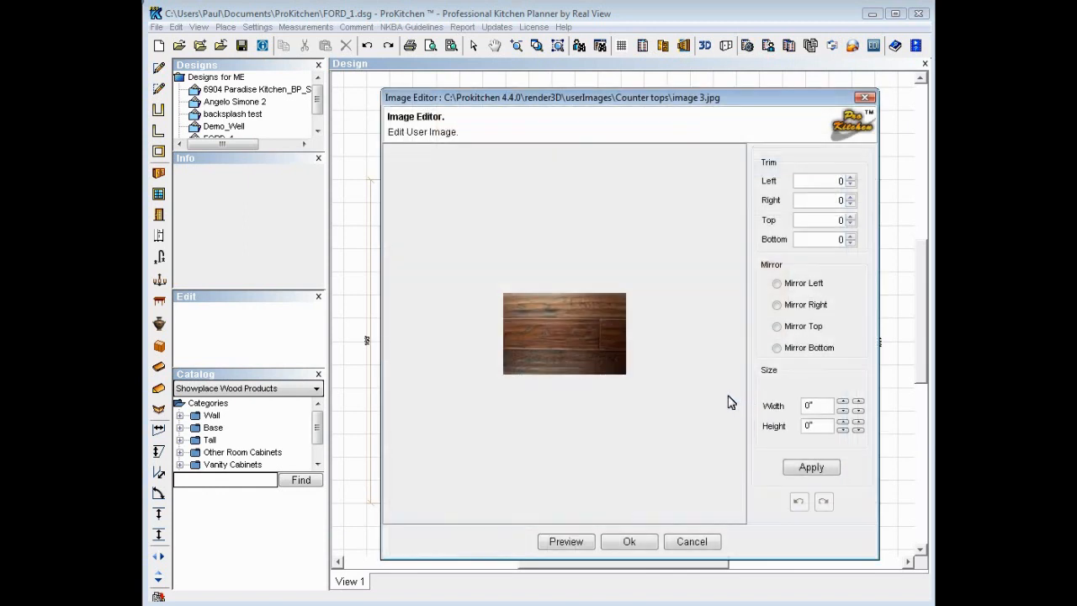
mouse_move(849, 178)
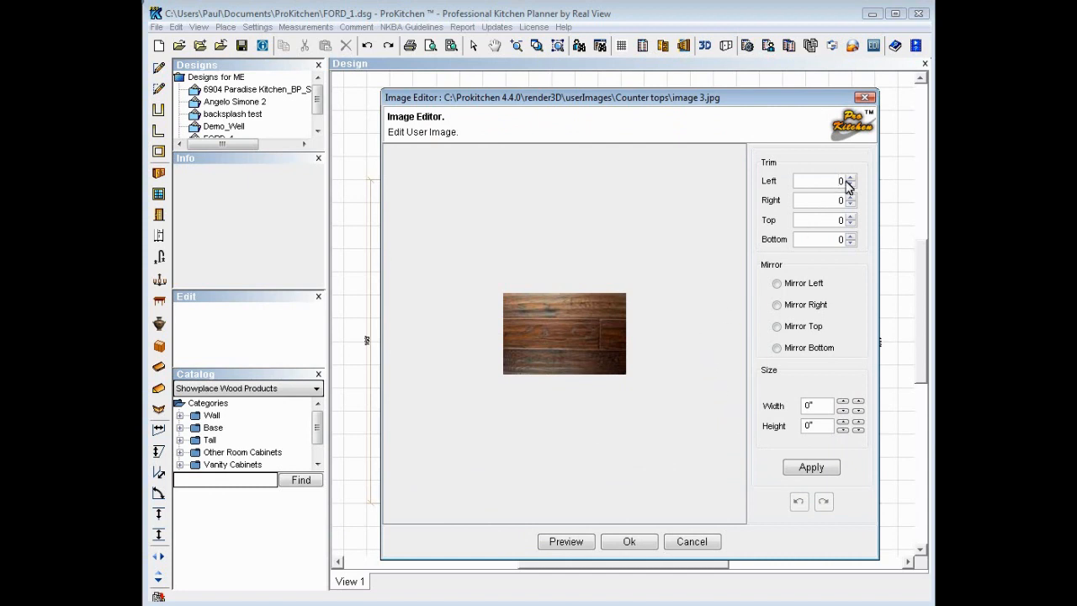
left_click(850, 179)
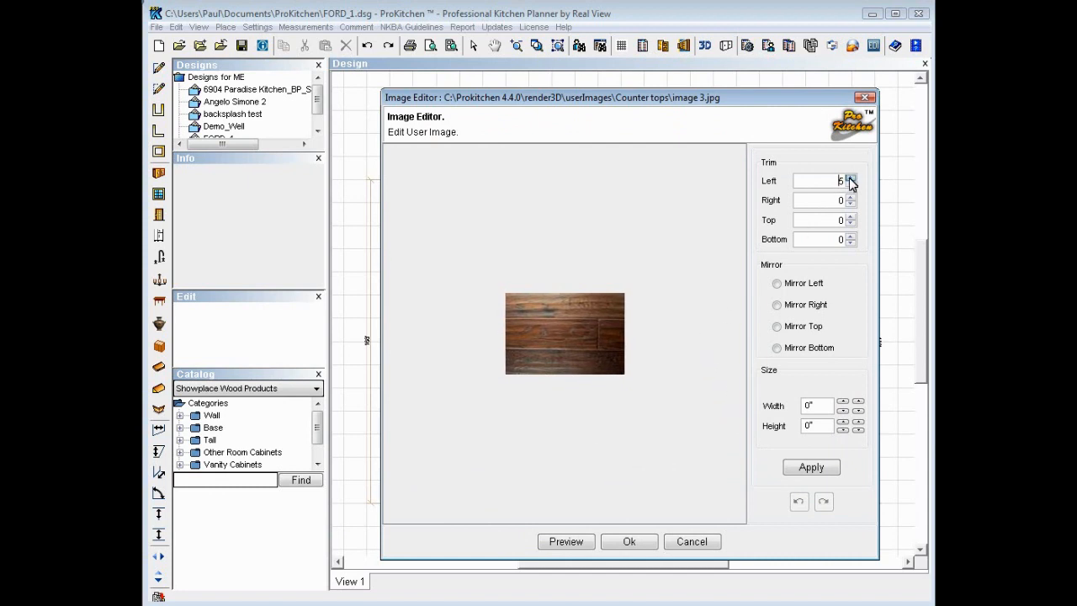
left_click(851, 178)
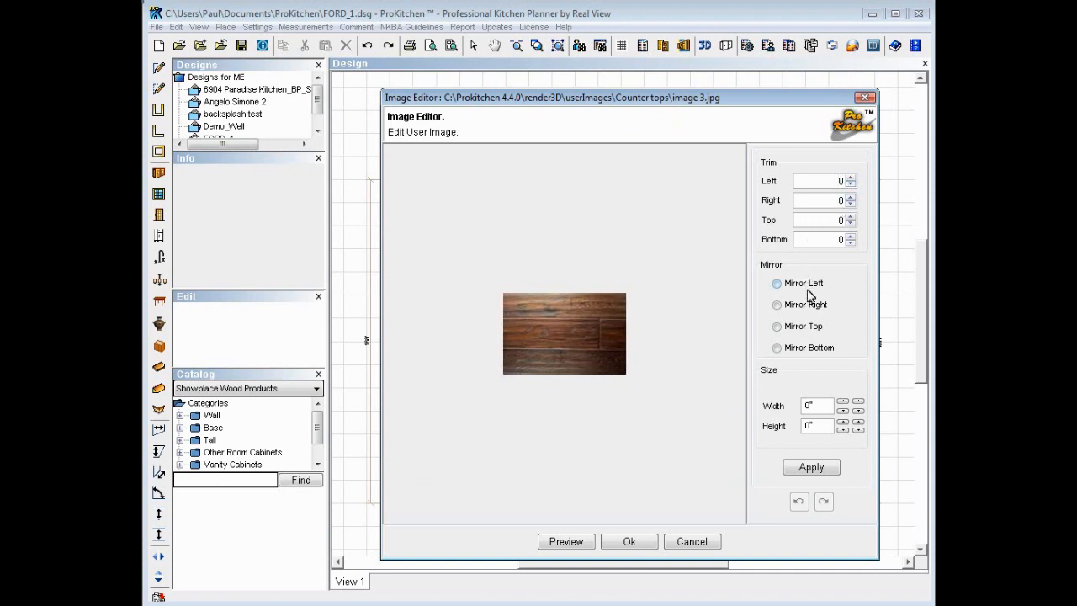
left_click(778, 282)
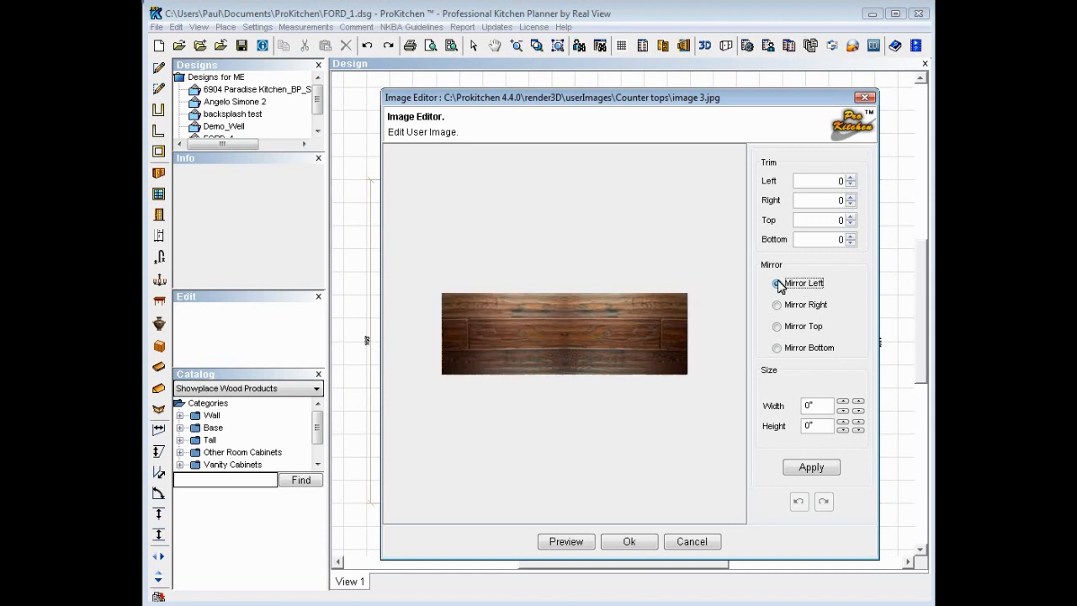
left_click(777, 305)
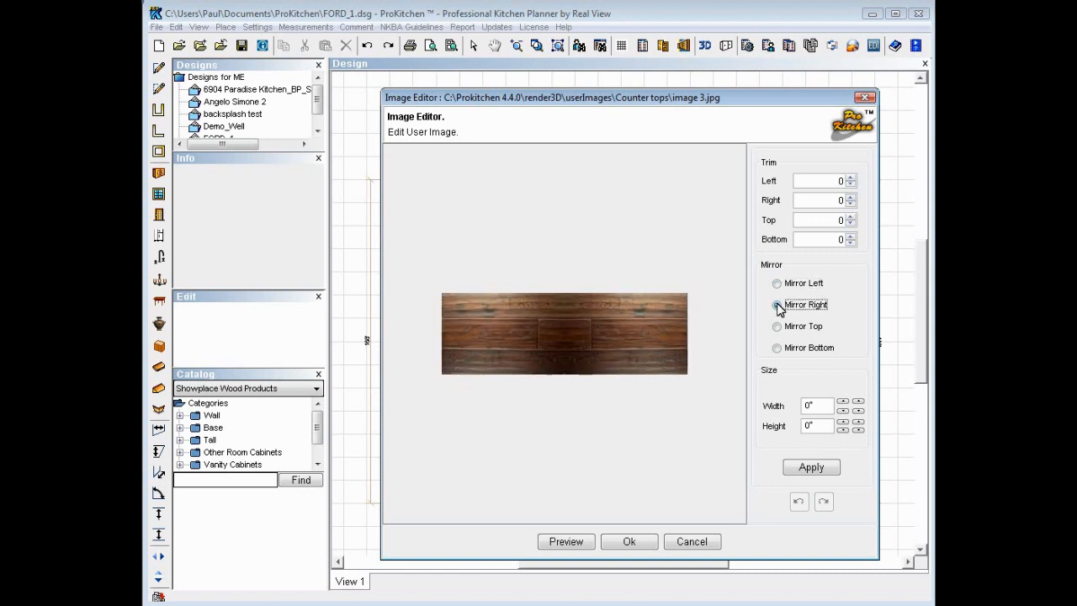
left_click(778, 326)
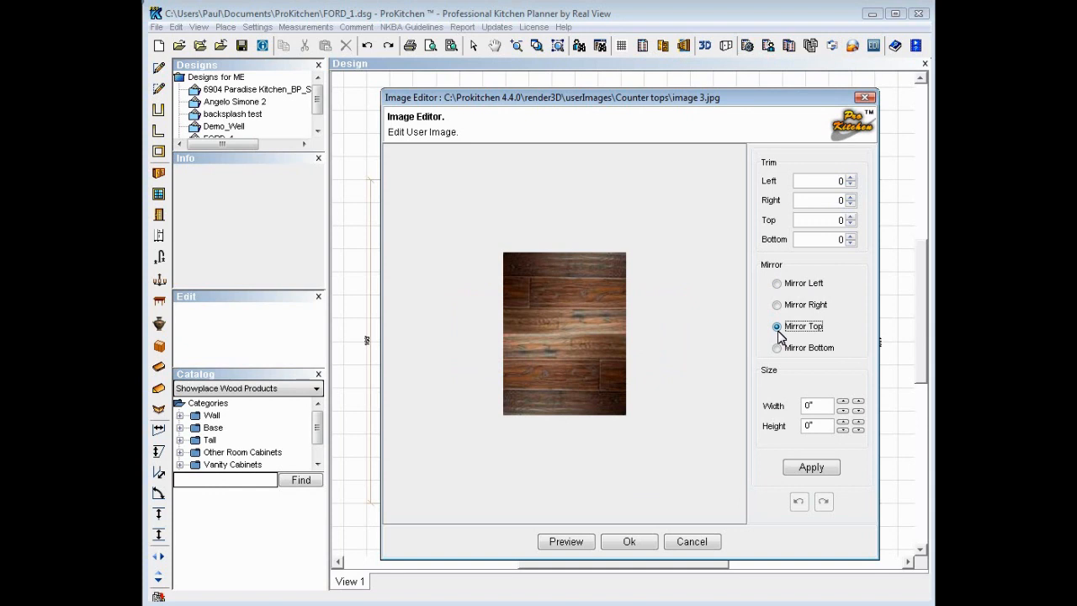
left_click(778, 346)
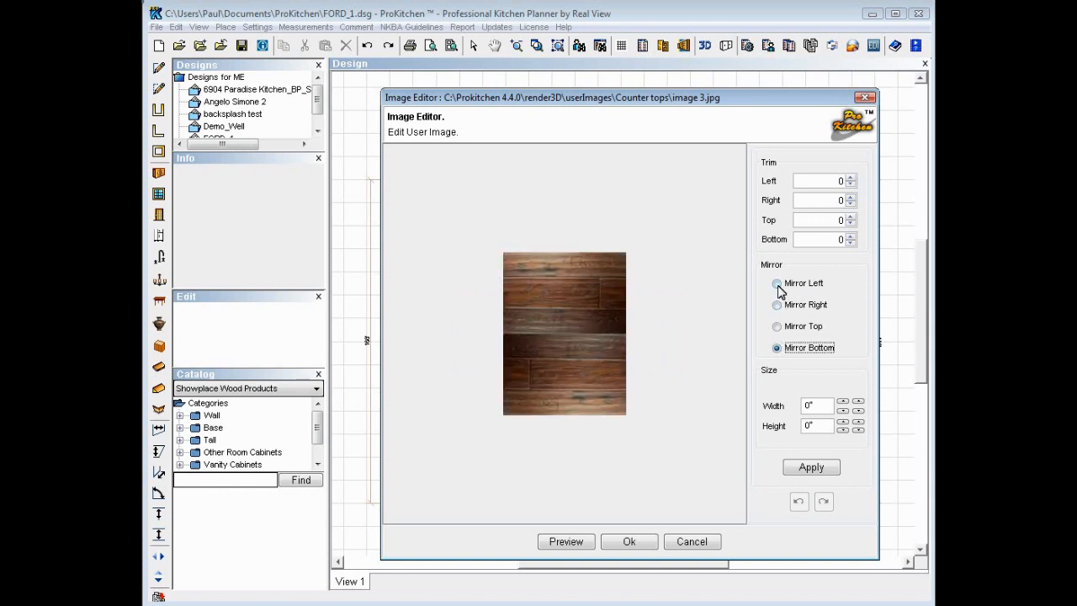
left_click(775, 283)
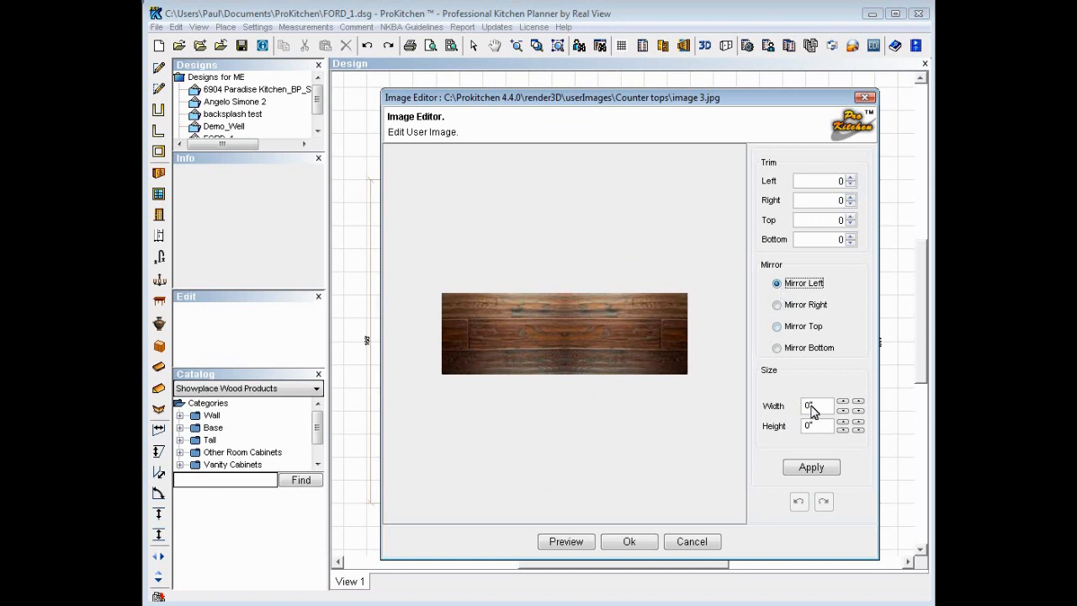
Set the image width to 24 inches, preview the wide strip and confirm the edits.
left_click(814, 406)
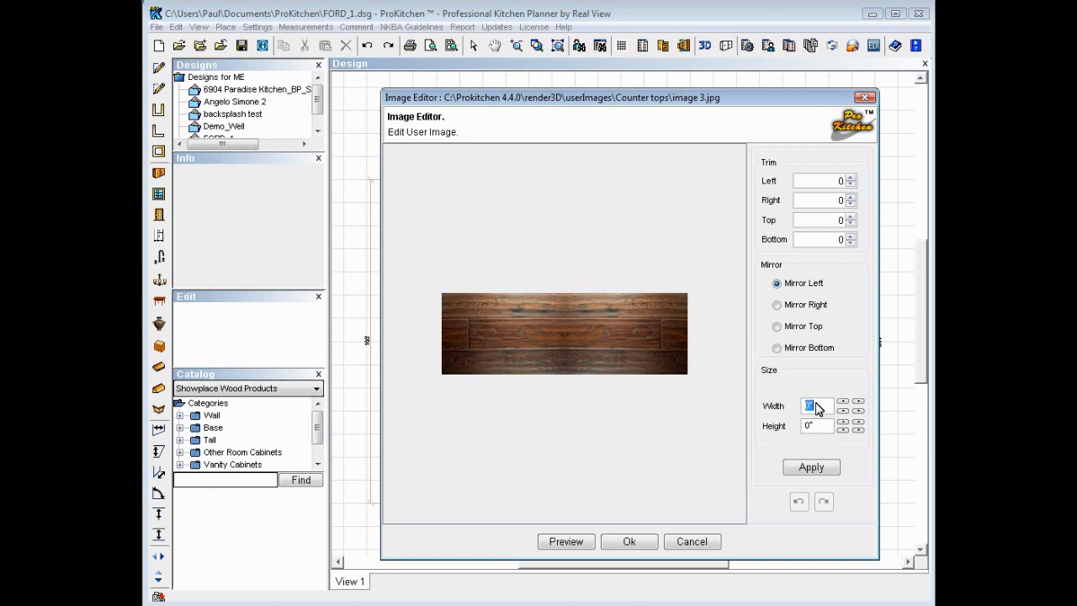
type("24")
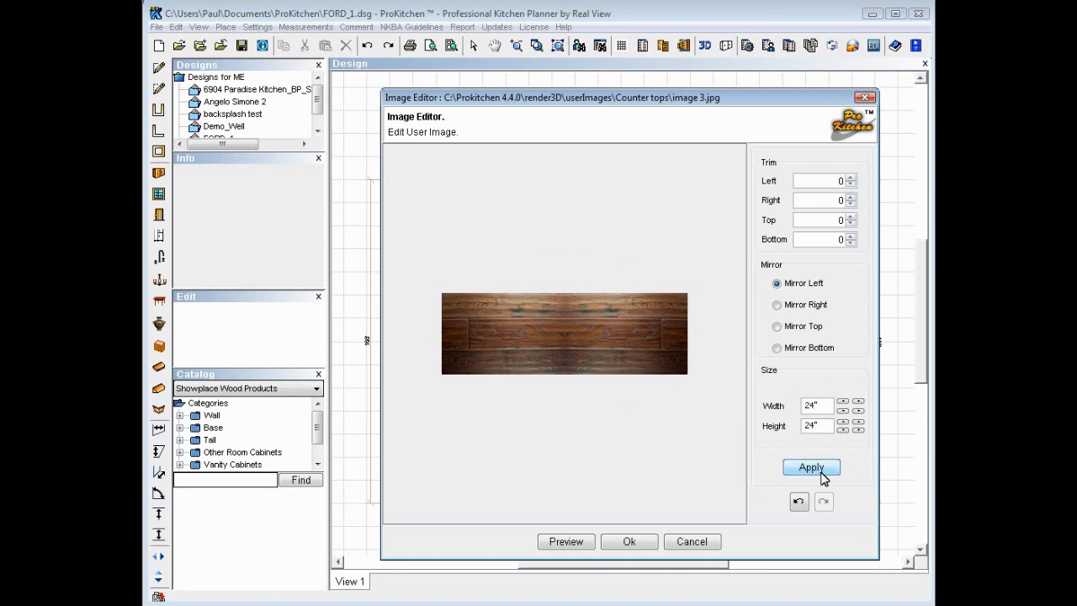
mouse_move(575, 542)
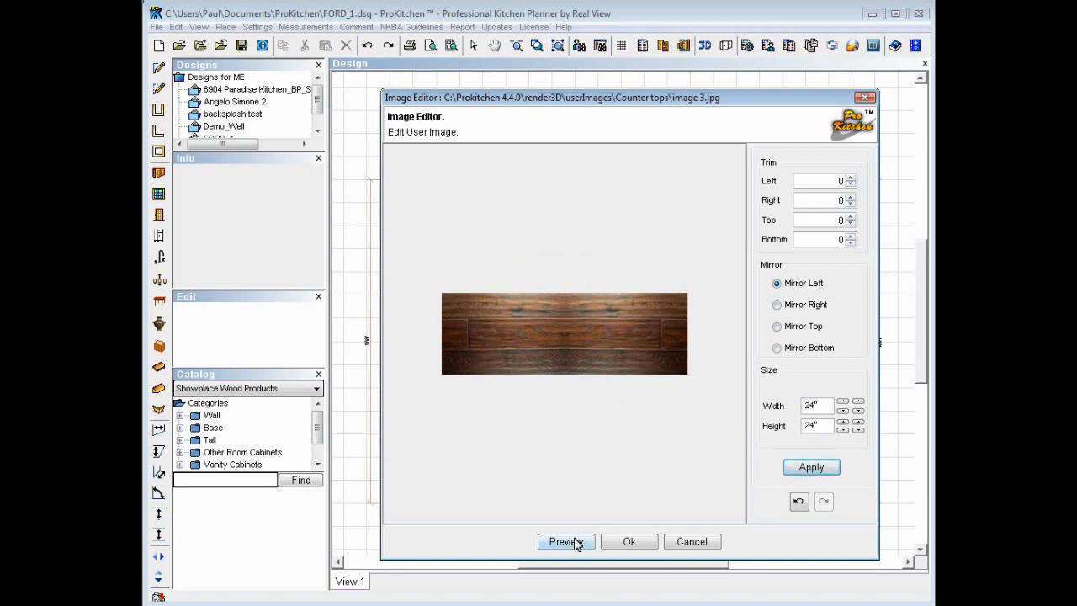
left_click(566, 542)
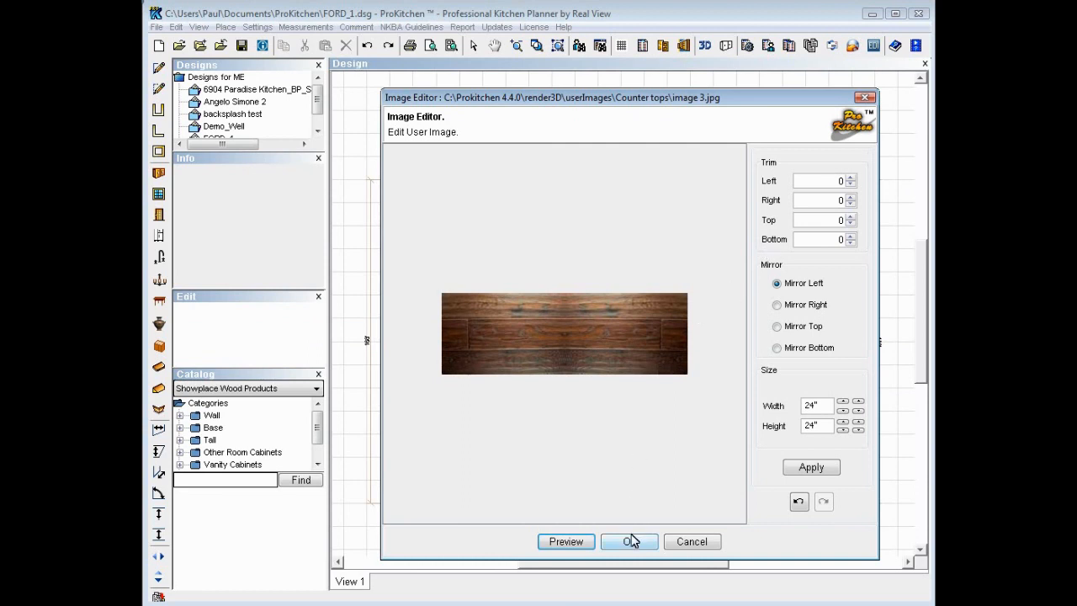
left_click(629, 541)
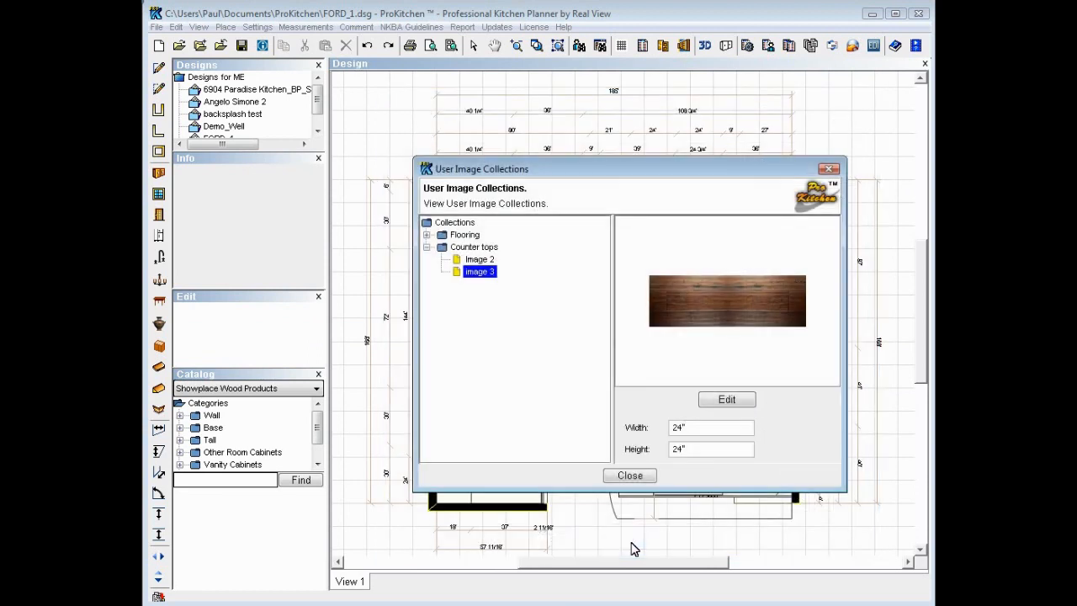
mouse_move(630, 474)
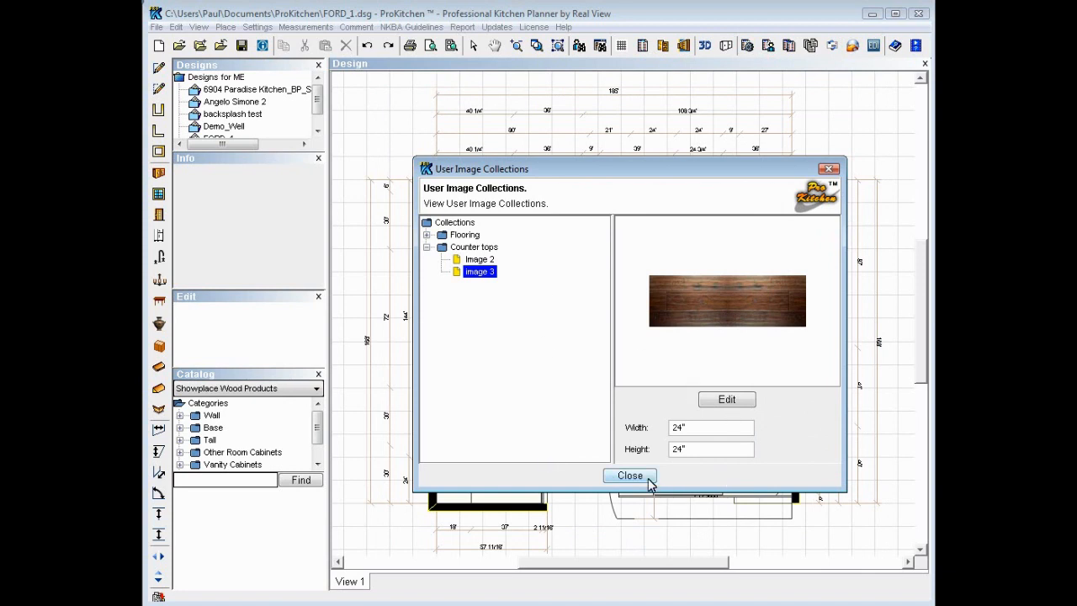
Close the User Image Collections and return to the floor plan.
left_click(629, 475)
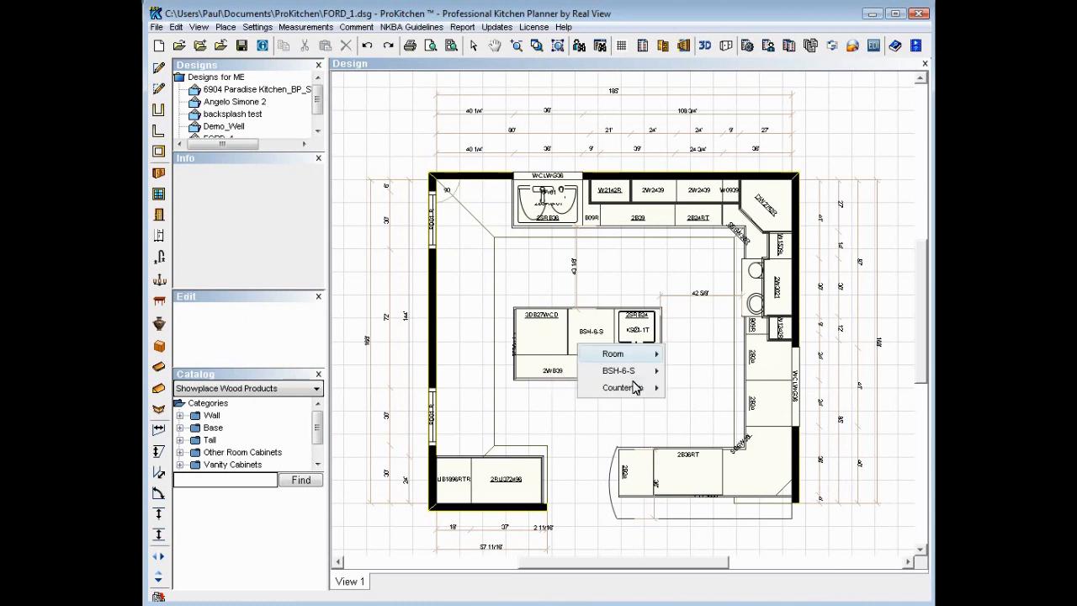
In the island countertop attributes, switch the texture to Special and browse the collections.
left_click(613, 387)
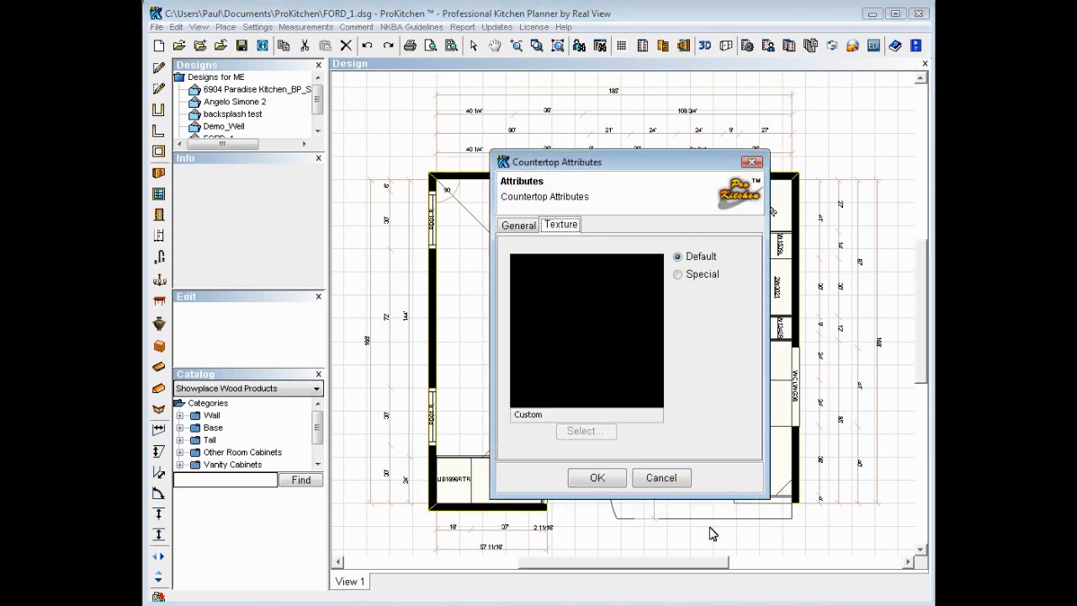
mouse_move(579, 315)
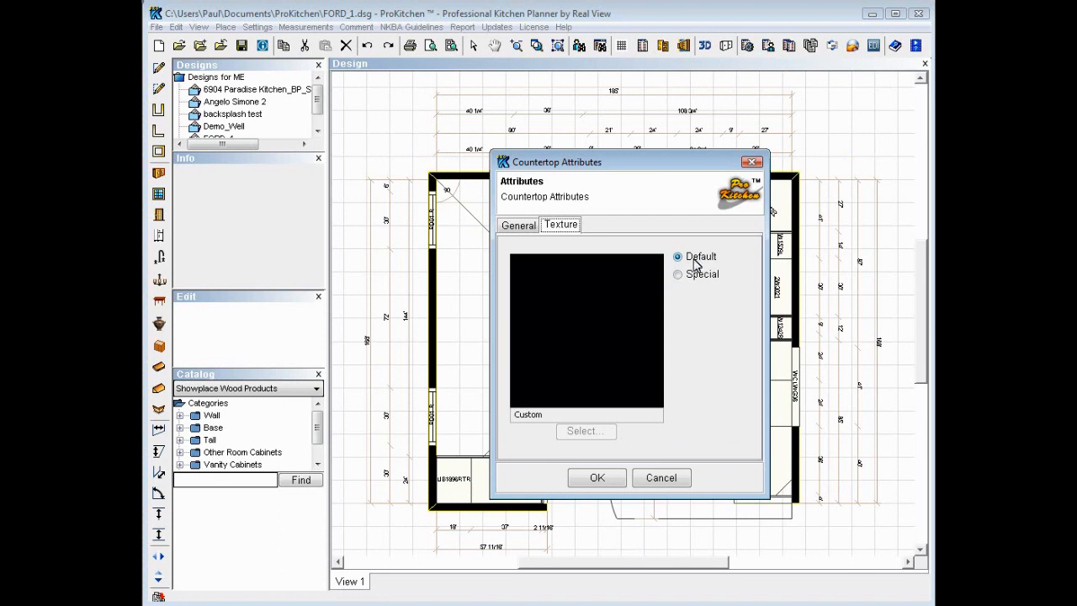
left_click(677, 274)
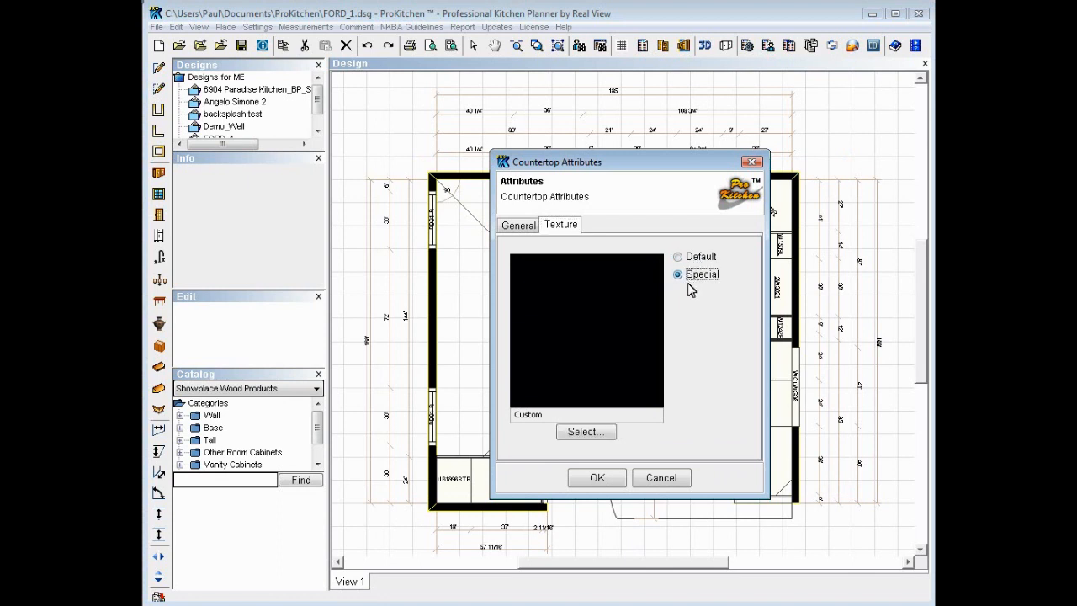
left_click(586, 431)
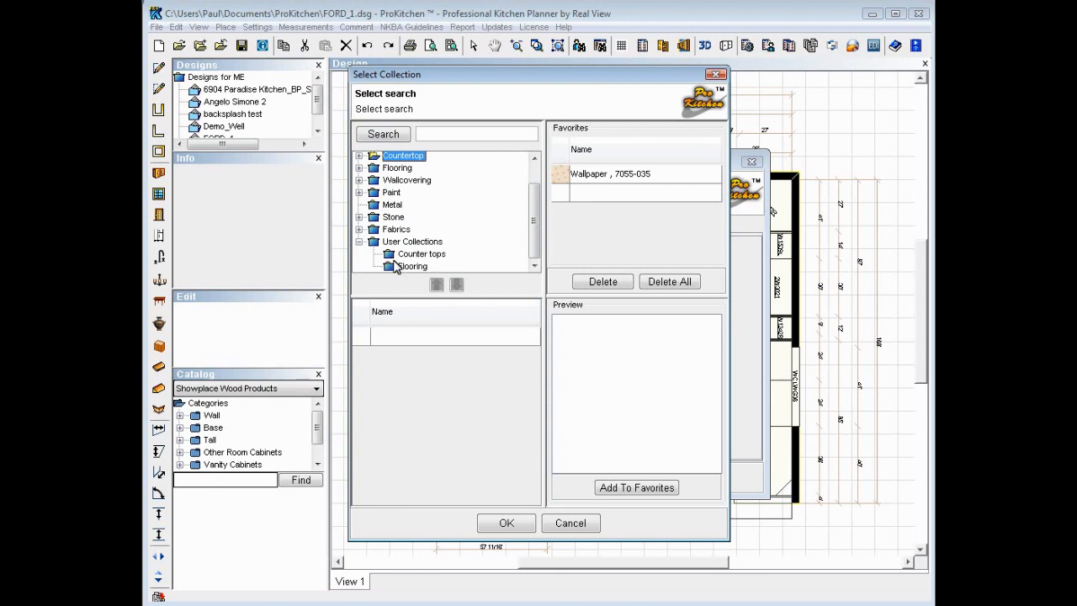
Apply Image 3 from User Collections > Counter tops as the island countertop texture.
left_click(420, 253)
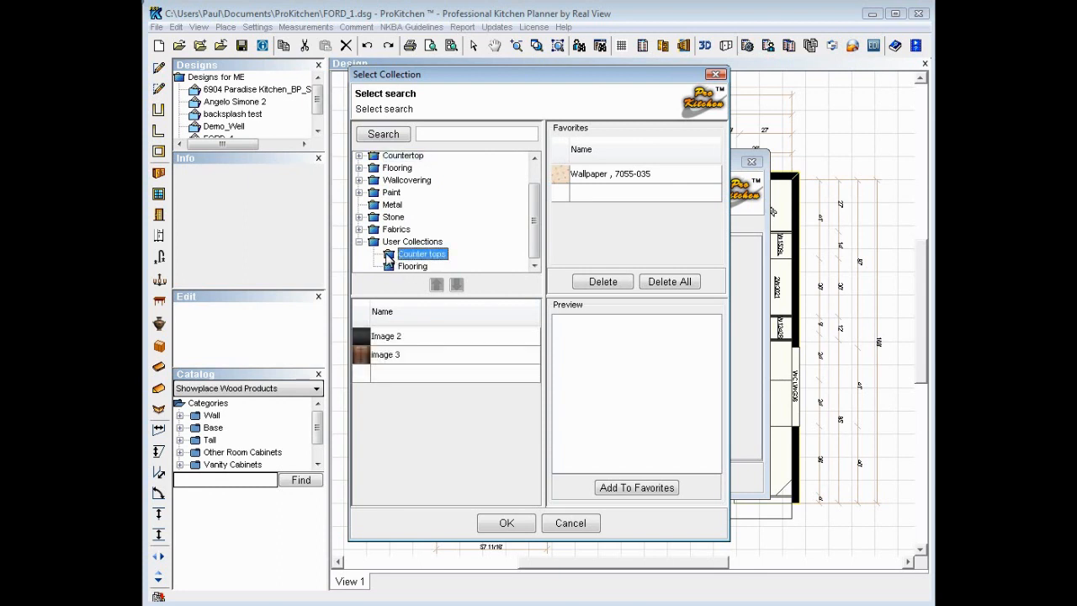
left_click(386, 353)
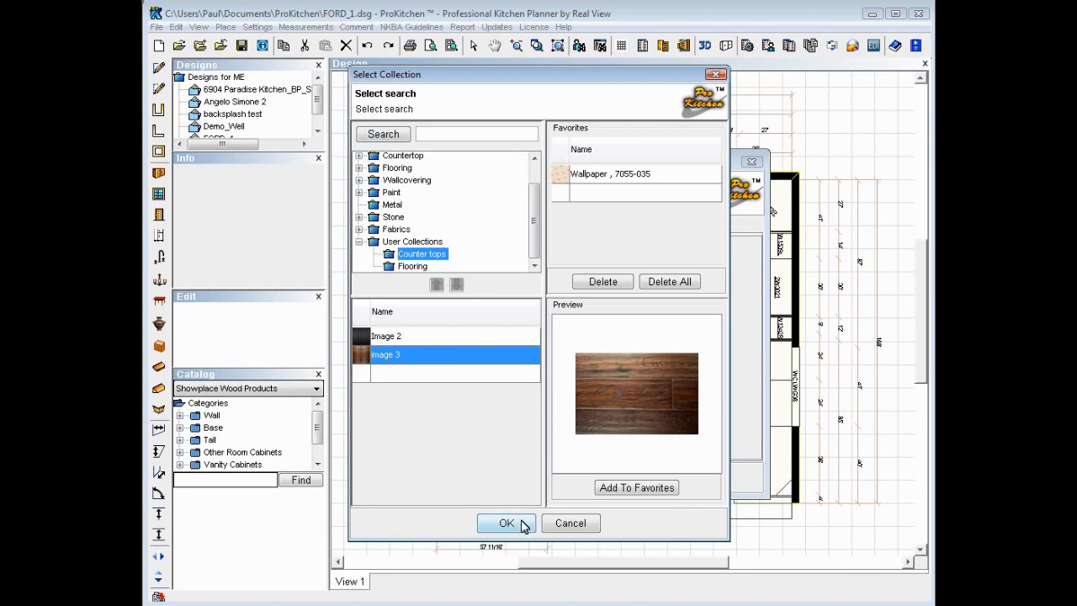
left_click(498, 524)
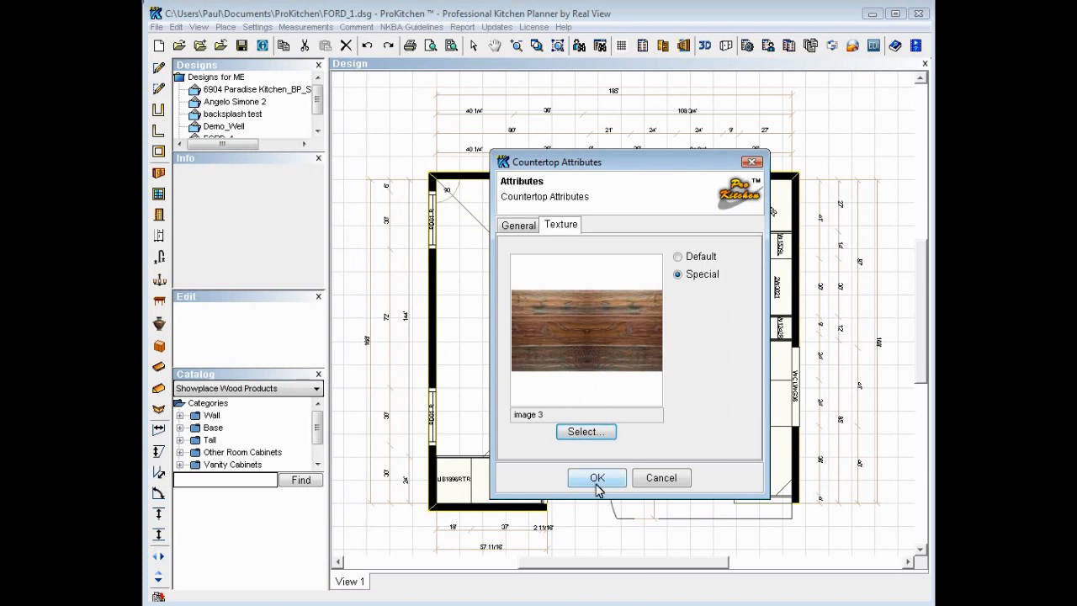
left_click(596, 478)
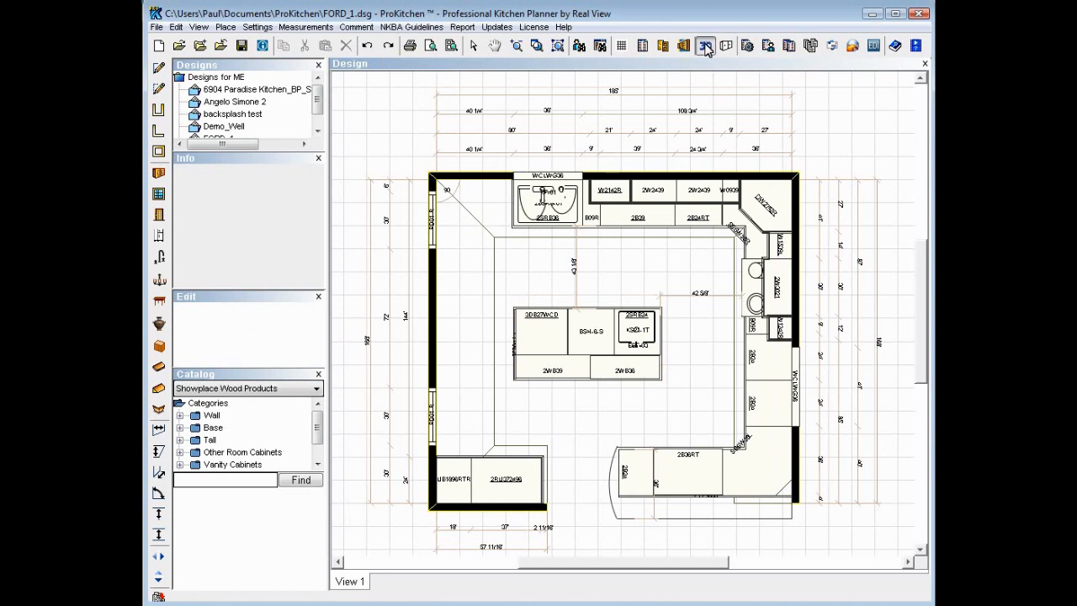
left_click(703, 46)
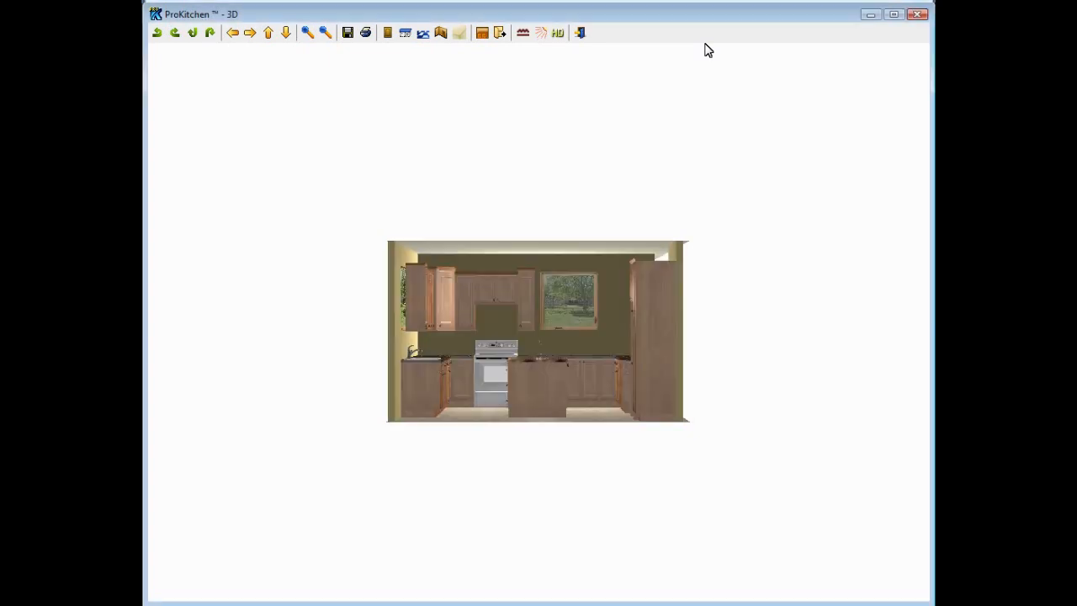
left_click_drag(538, 336, 572, 421)
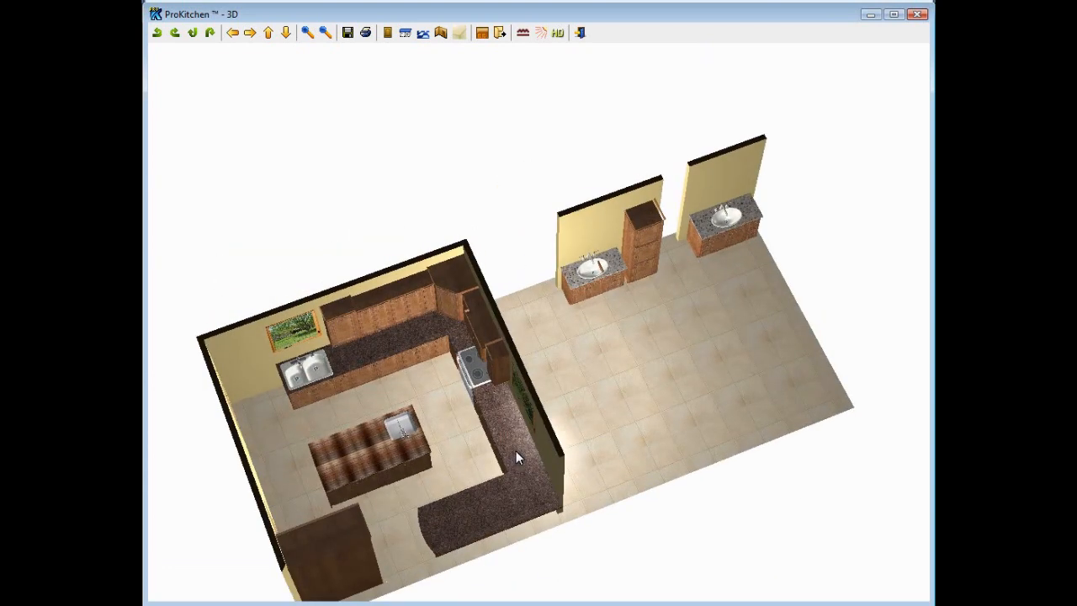
mouse_move(405, 464)
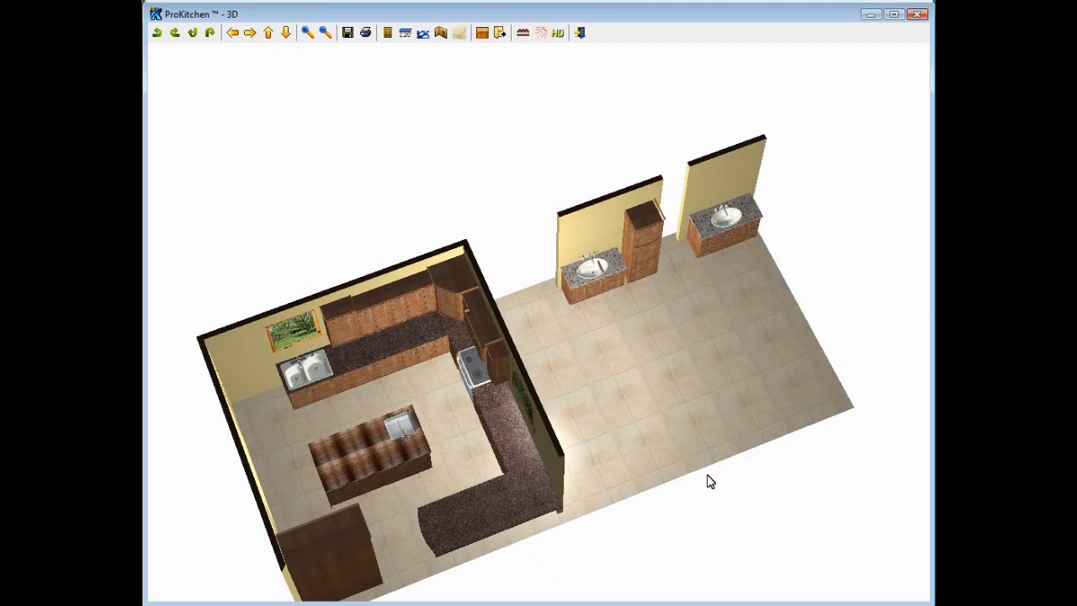
mouse_move(913, 17)
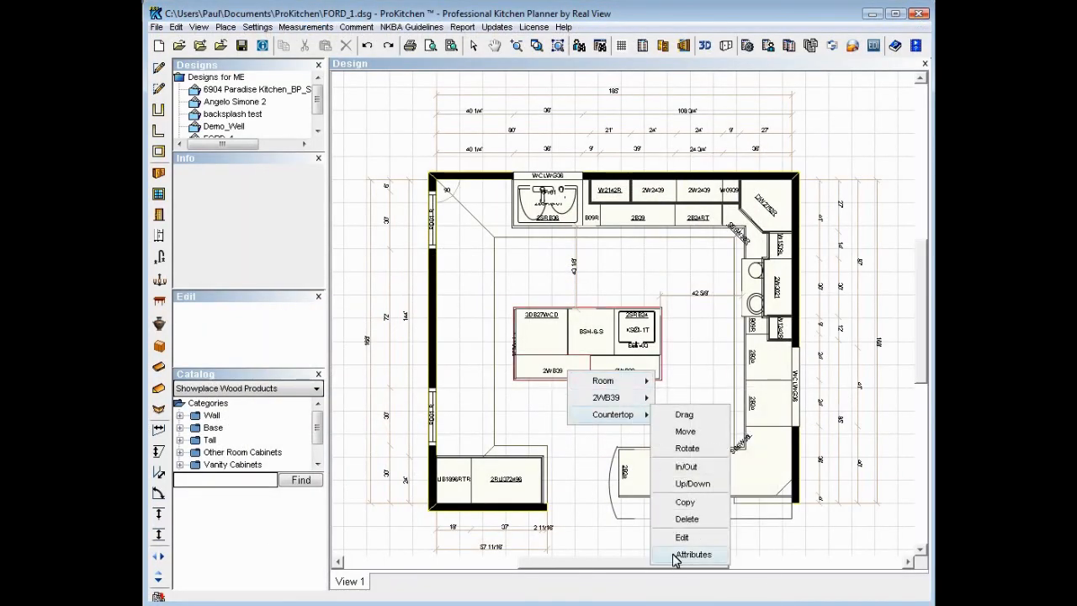
Retexture the island countertop with Image 1 from User Collections > Flooring.
left_click(693, 555)
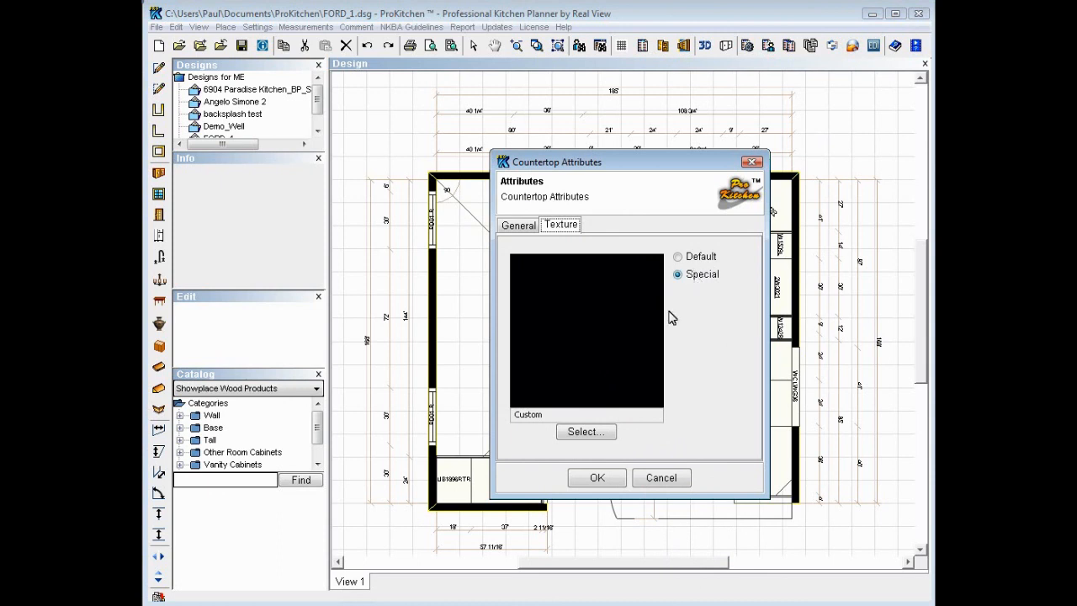
left_click(585, 431)
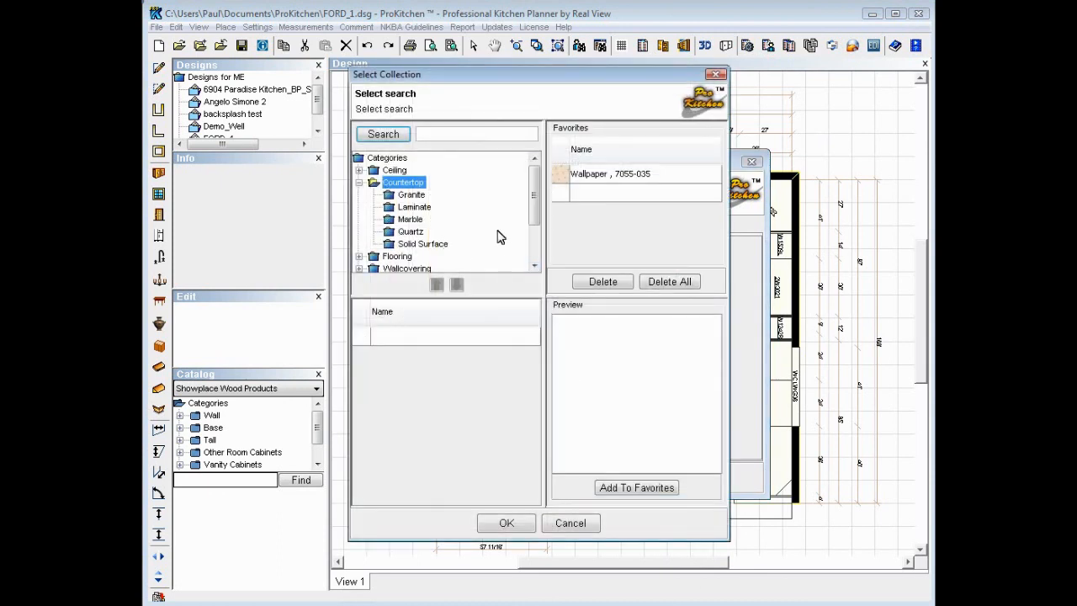
scroll("down", 3)
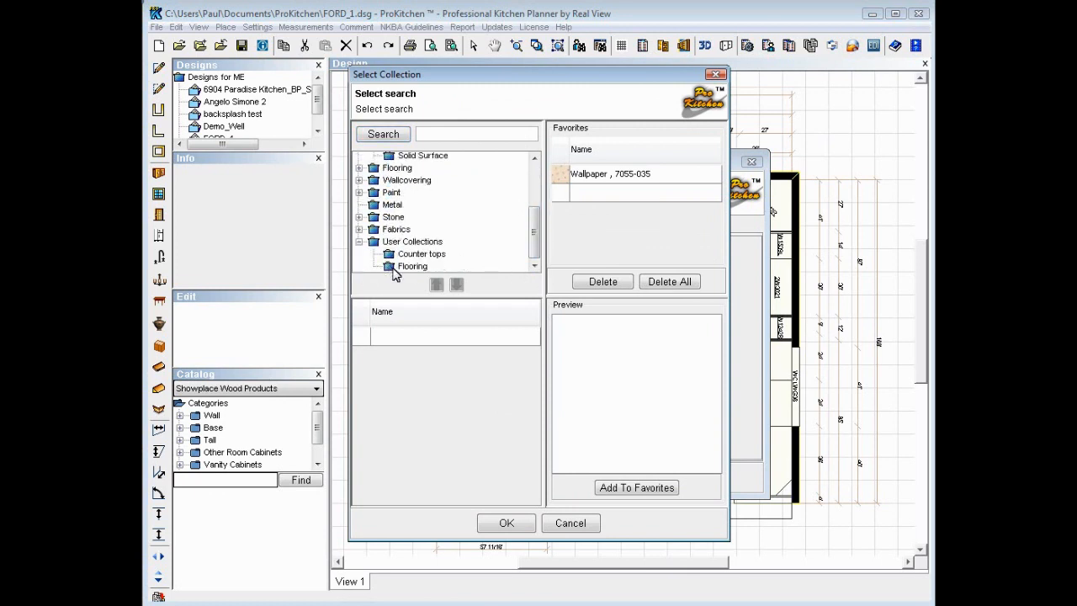
left_click(412, 266)
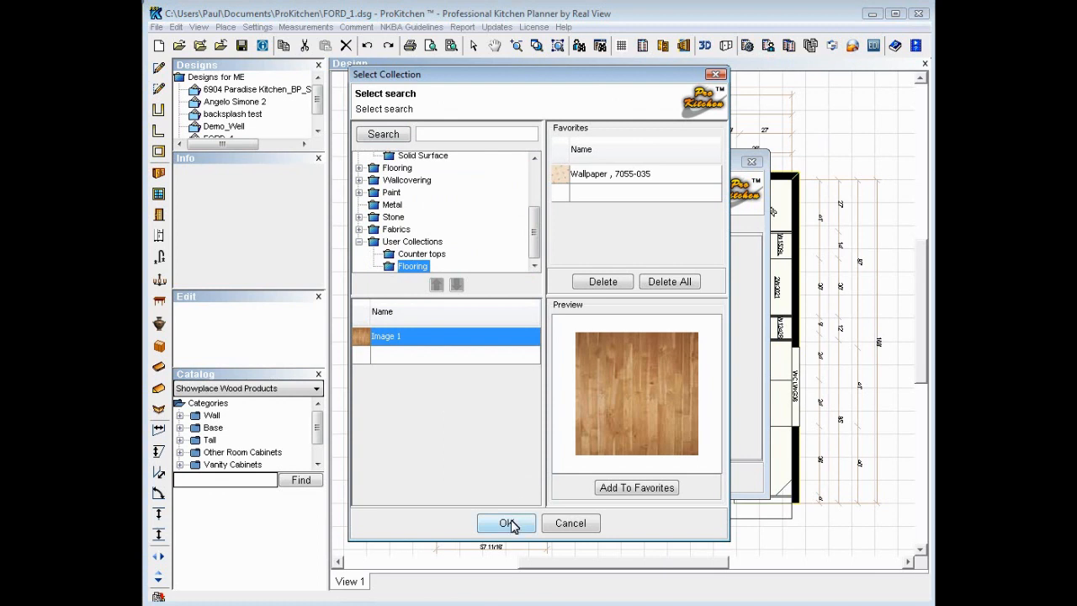
left_click(503, 524)
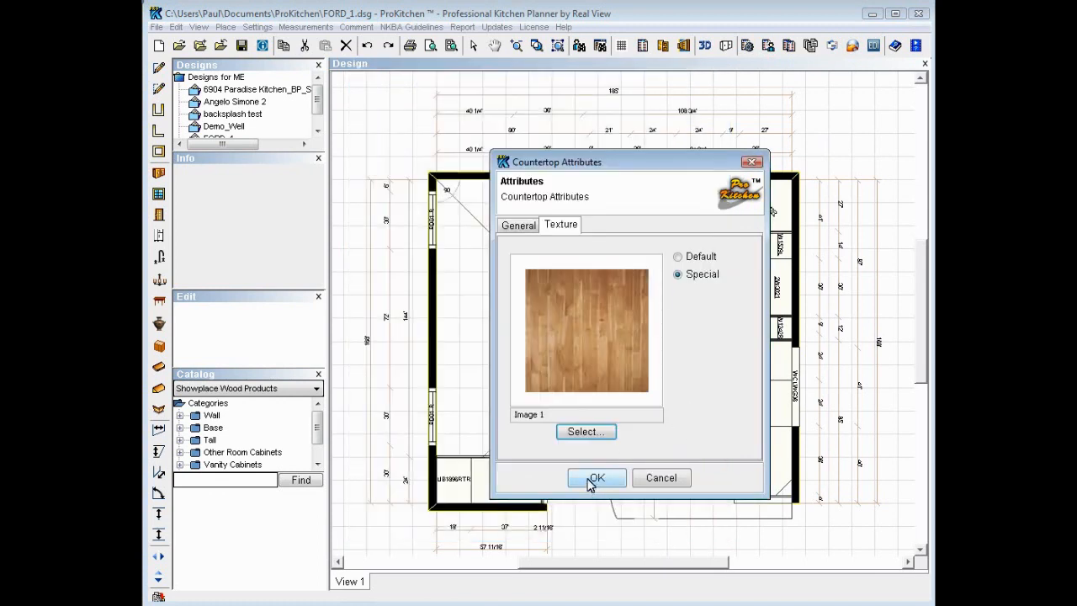
left_click(596, 478)
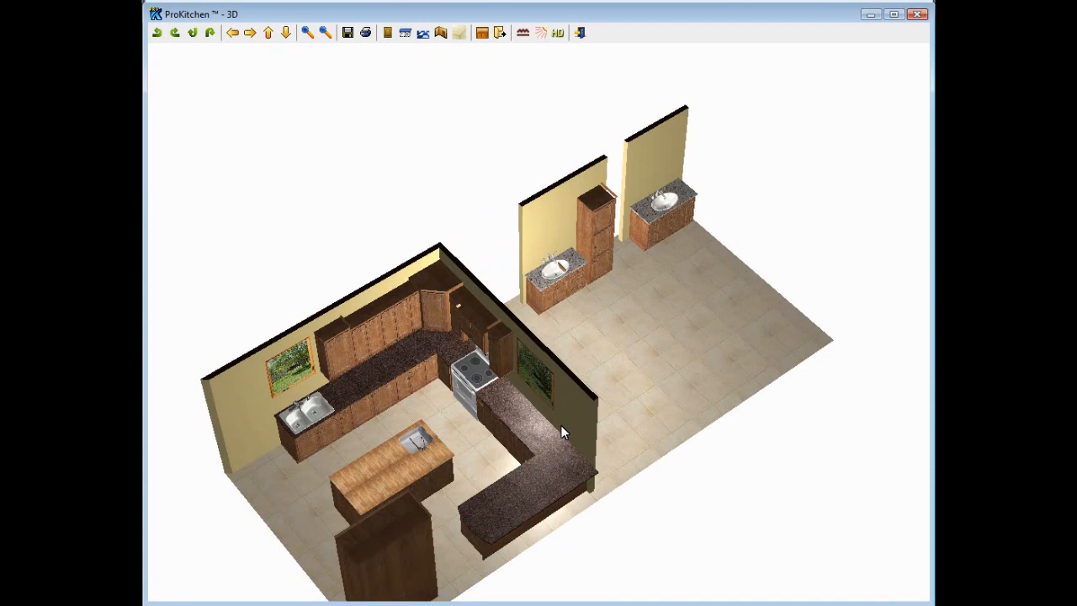
left_click_drag(564, 430, 598, 414)
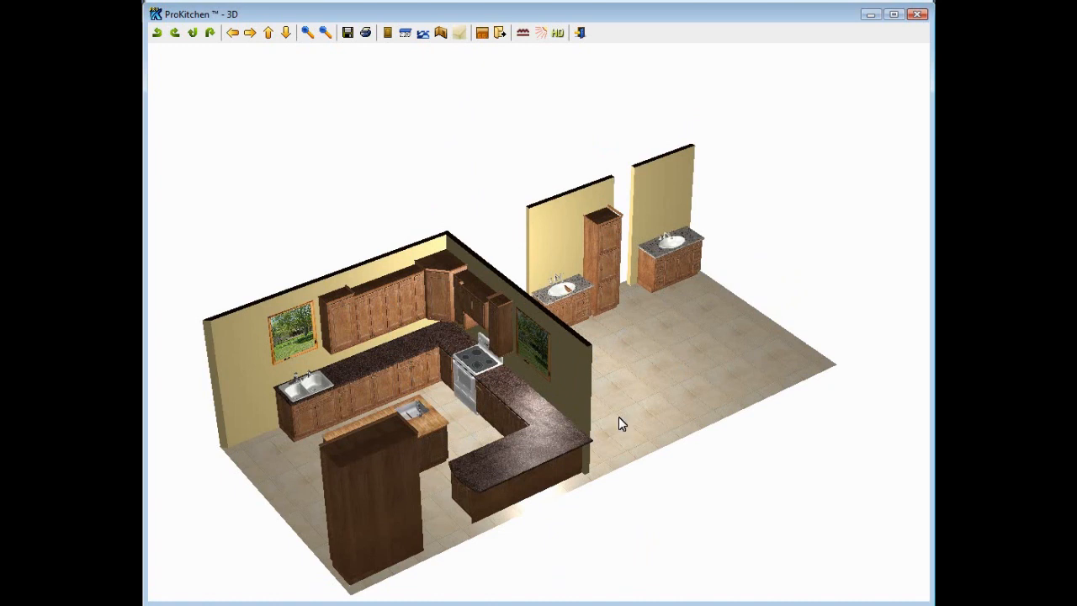
mouse_move(865, 71)
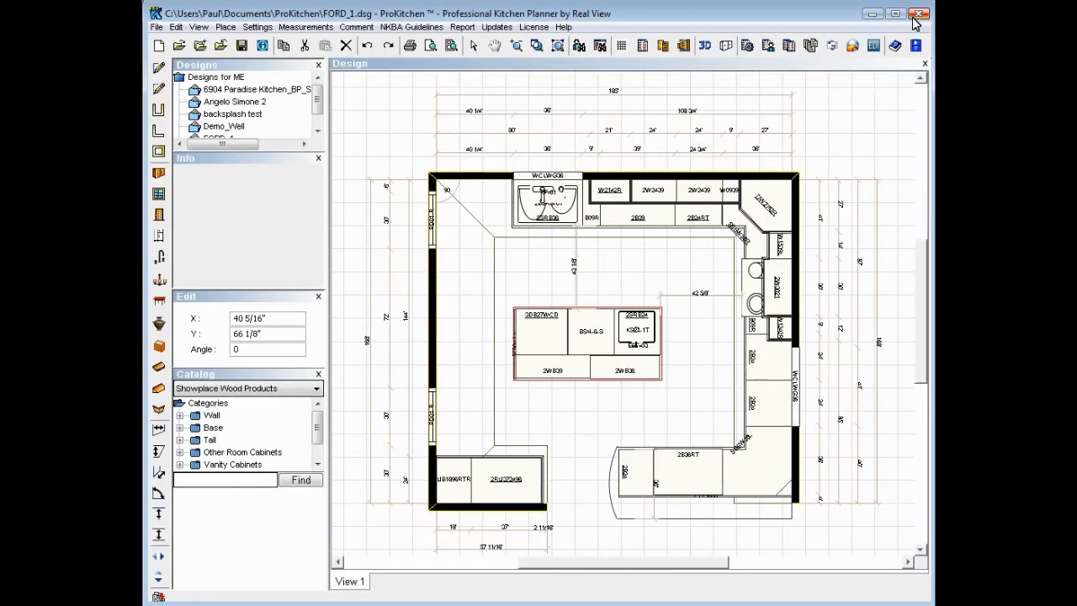
mouse_move(922, 346)
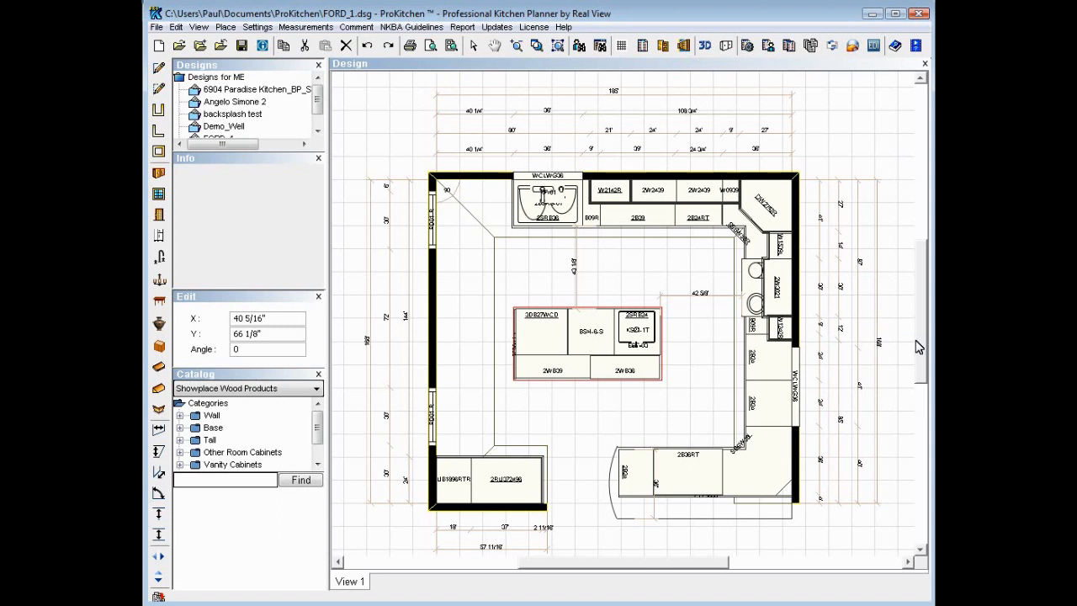
mouse_move(918, 354)
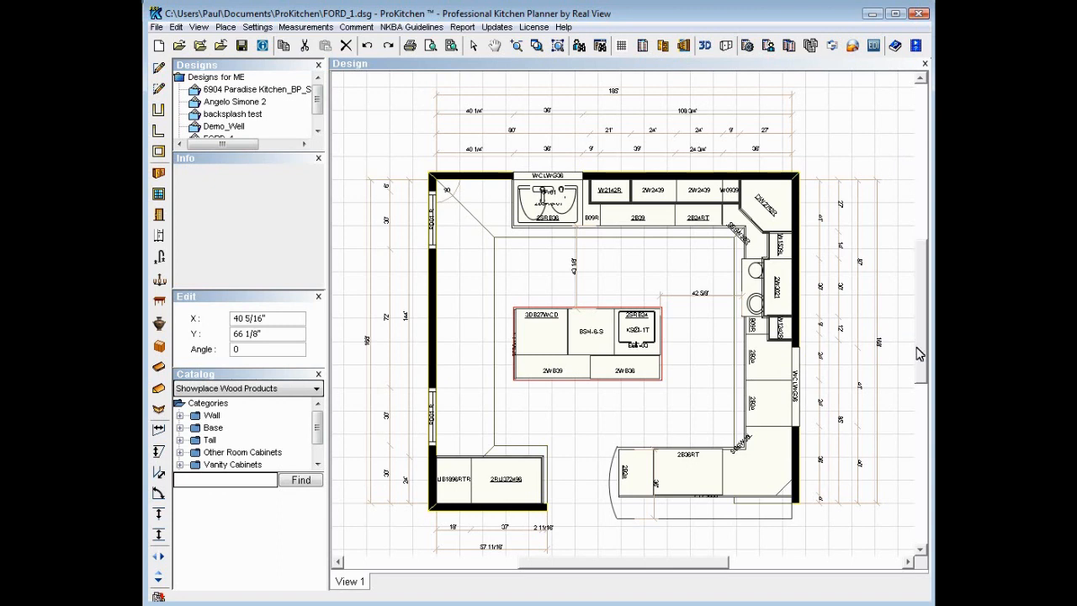